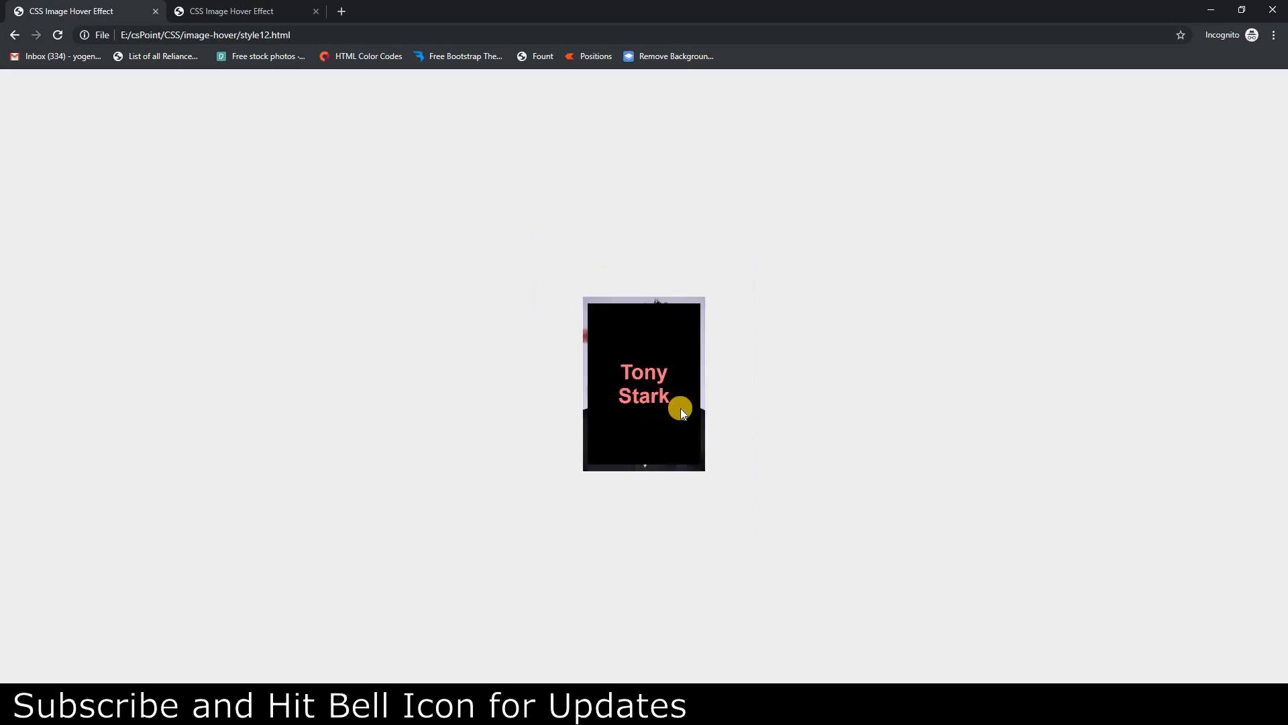
{"action": "mouse_move", "coordinate": [776, 398]}
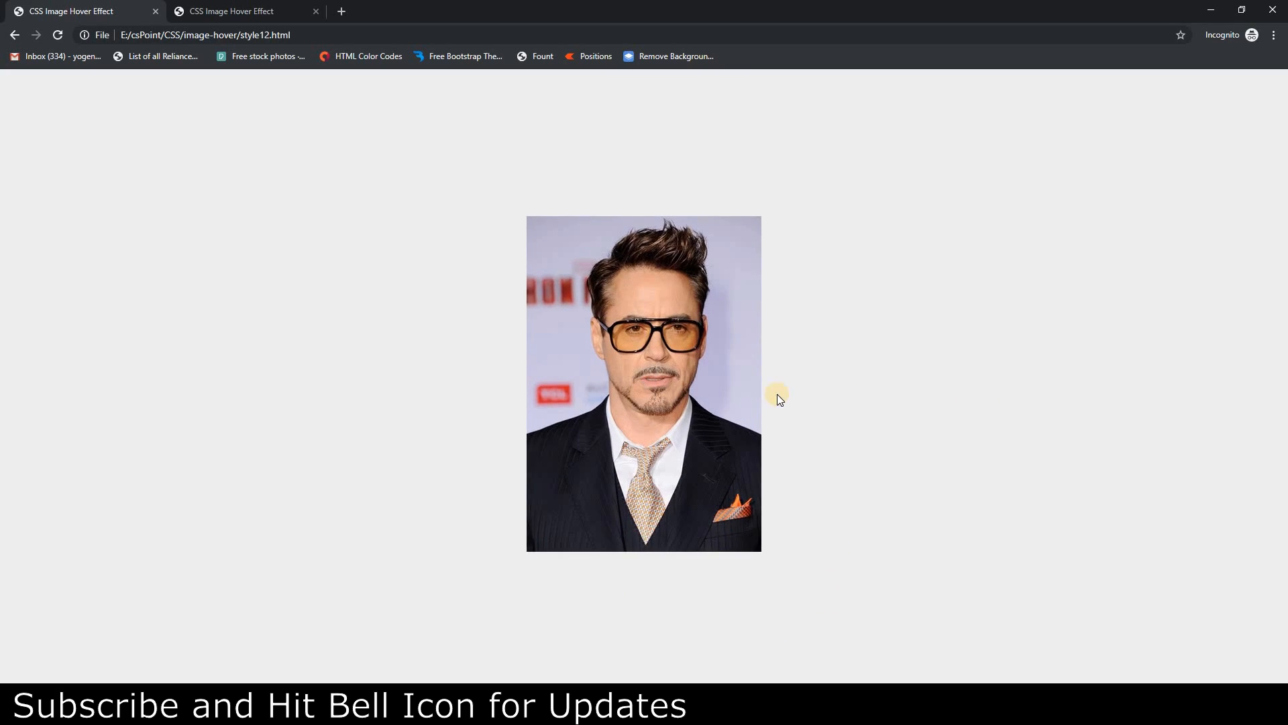
{"action": "mouse_move", "coordinate": [686, 391]}
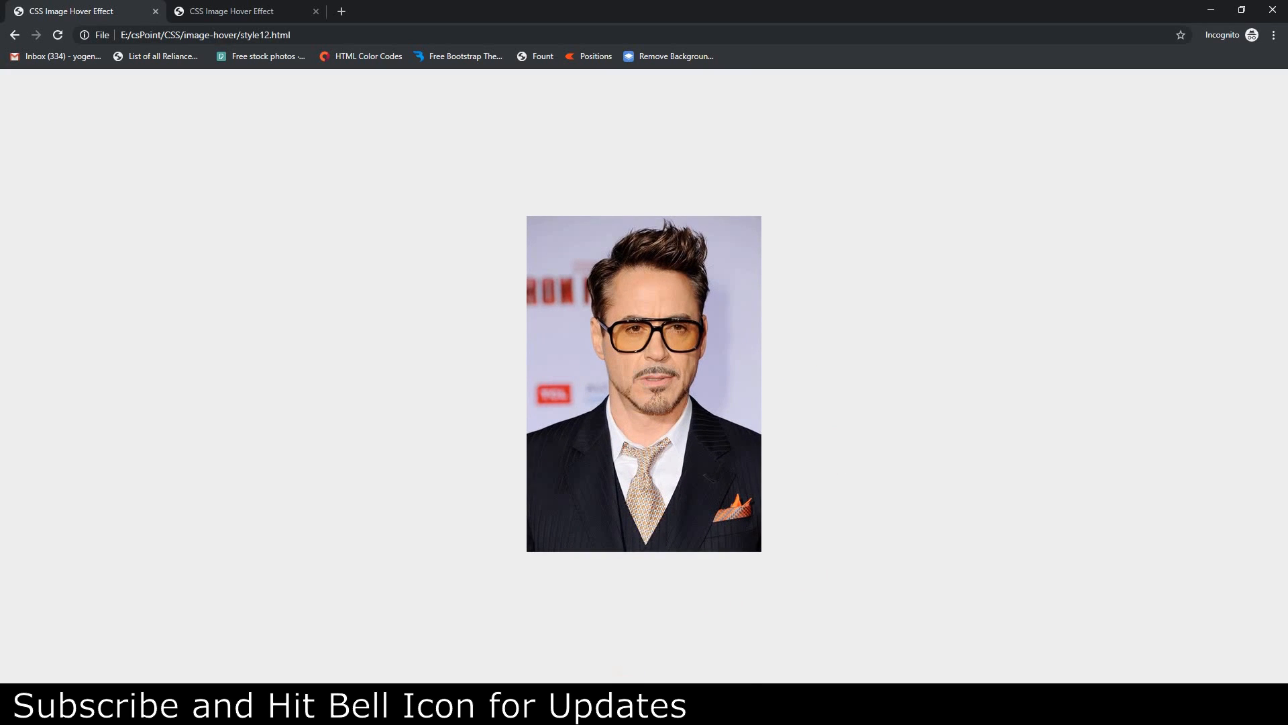
Add div.container with an empty div.image and a div.details holding <h1>Tony Stark</h1>.
{"action": "left_click", "coordinate": [123, 22]}
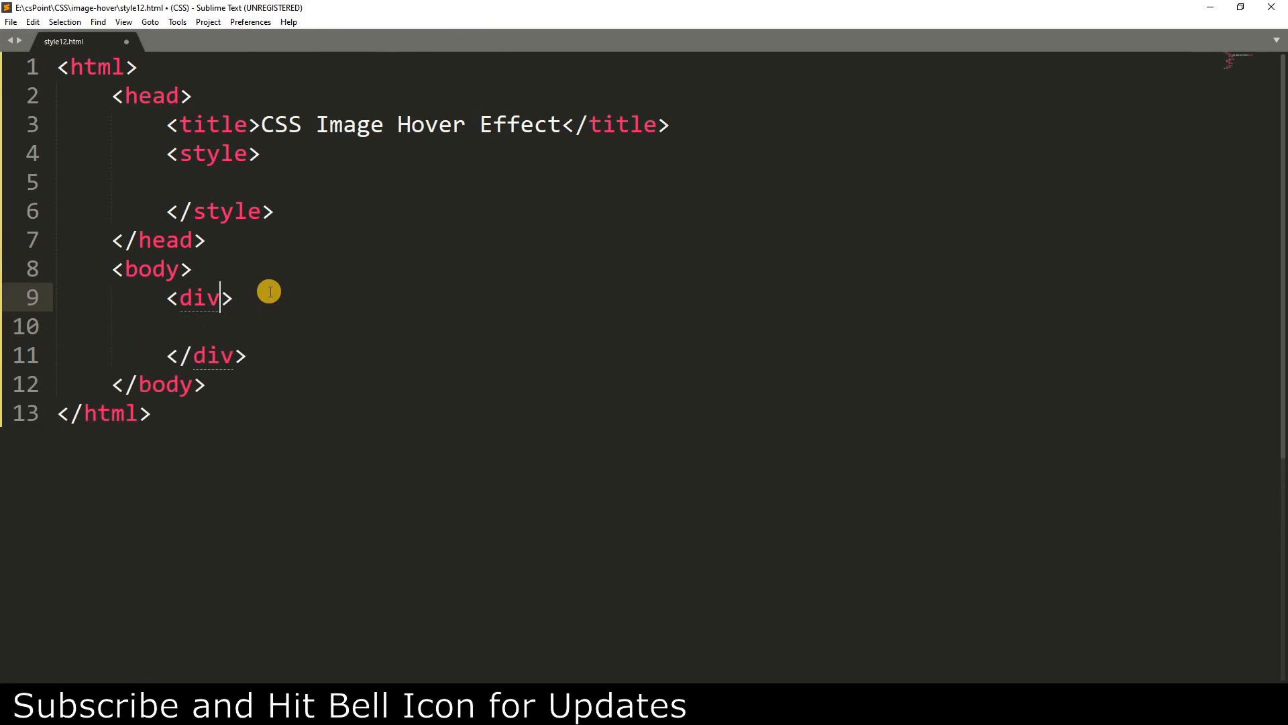
{"action": "type", "text": "class=\"contain\""}
{"action": "left_click", "coordinate": [639, 326]}
{"action": "type", "text": "<div></div>"}
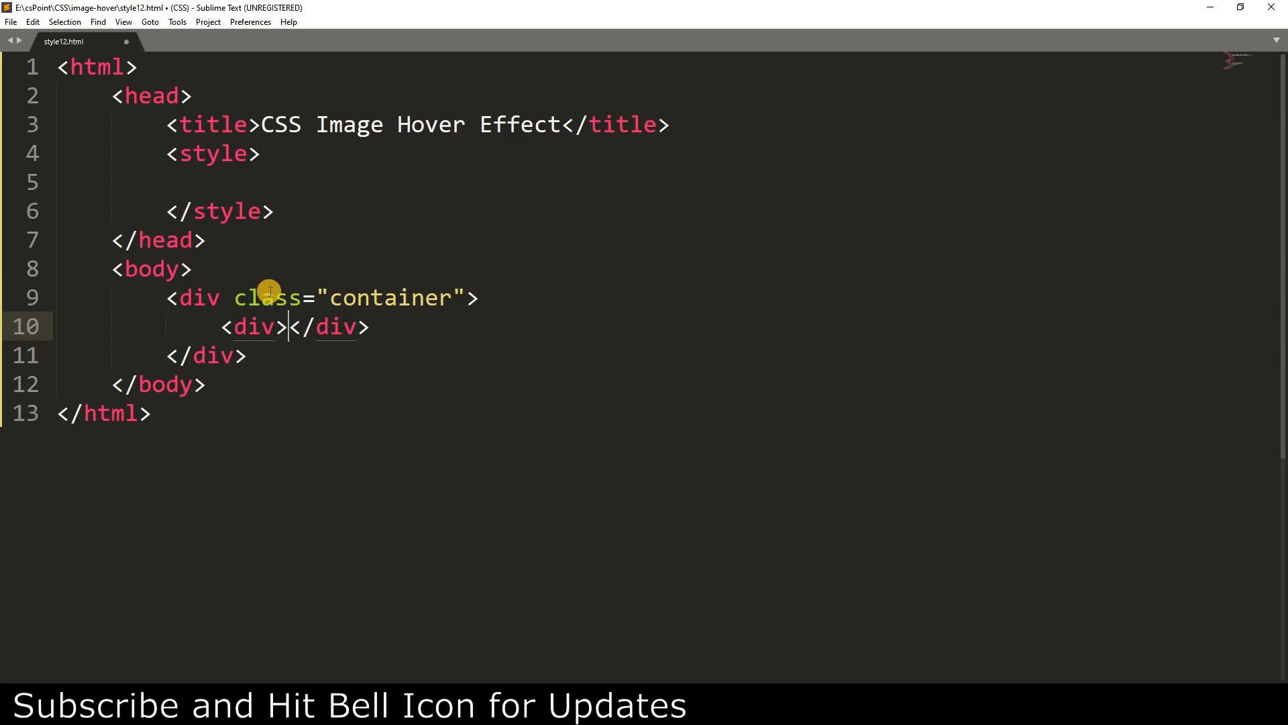
{"action": "type", "text": "class=\"\""}
{"action": "type", "text": "<d"}
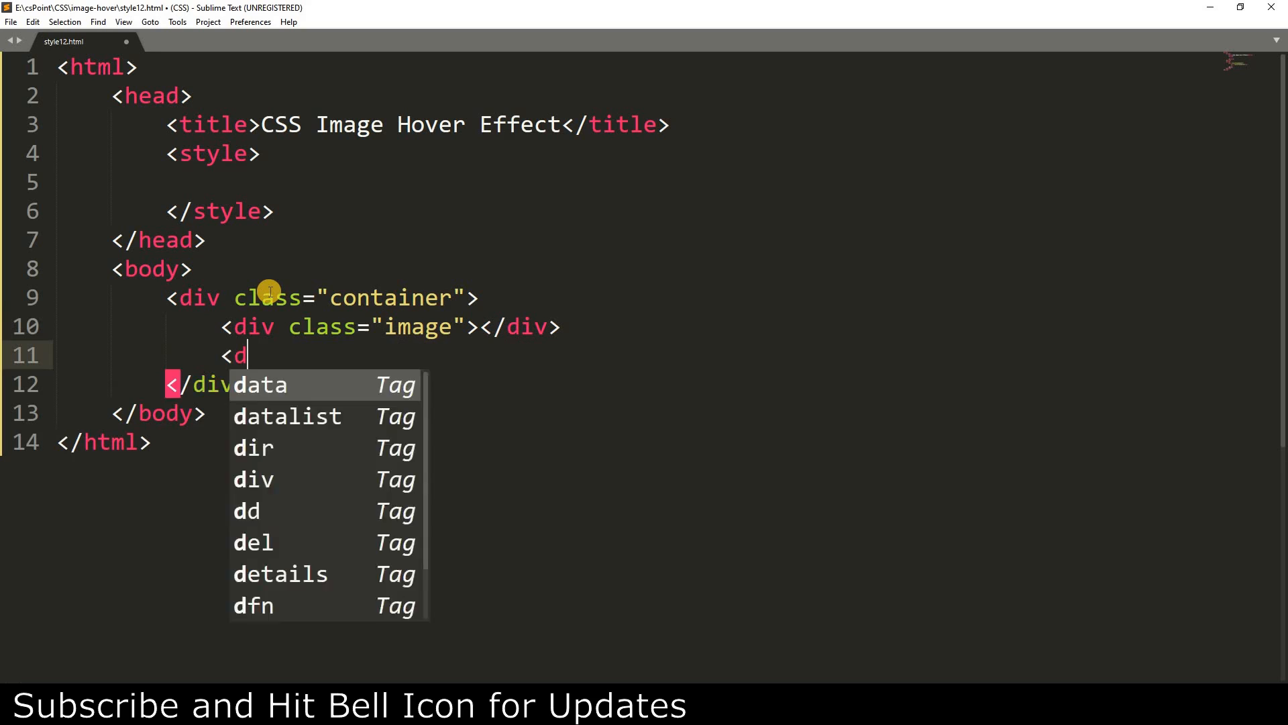
{"action": "key", "text": "Tab"}
{"action": "type", "text": "<h1"}
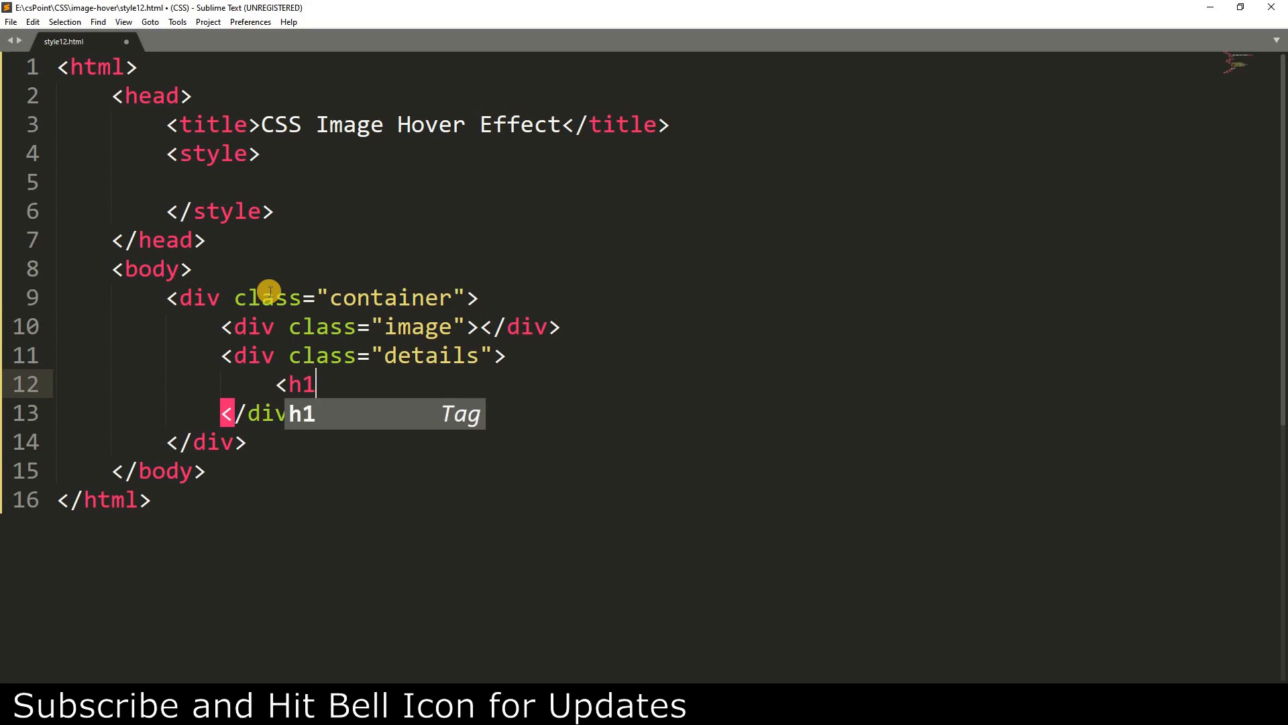
{"action": "type", "text": ">Tony Stark</h1>"}
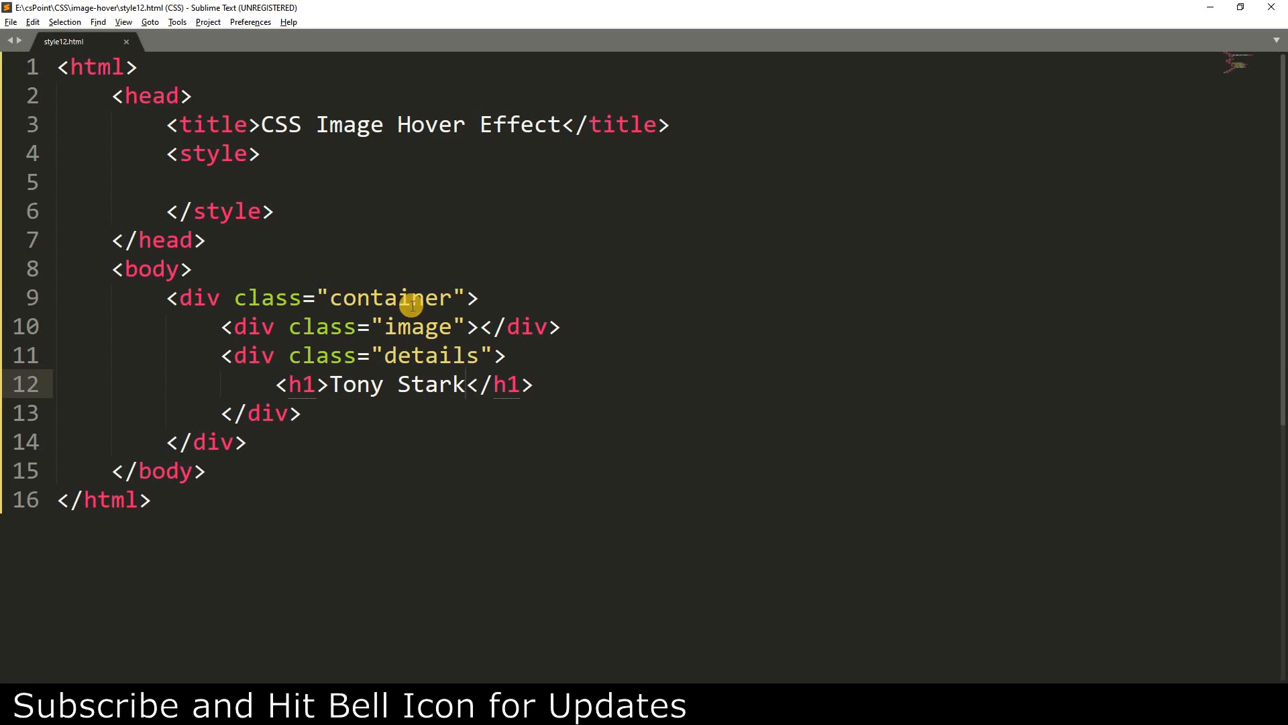
{"action": "type", "text": "body{"}
{"action": "type", "text": "font-family: a"}
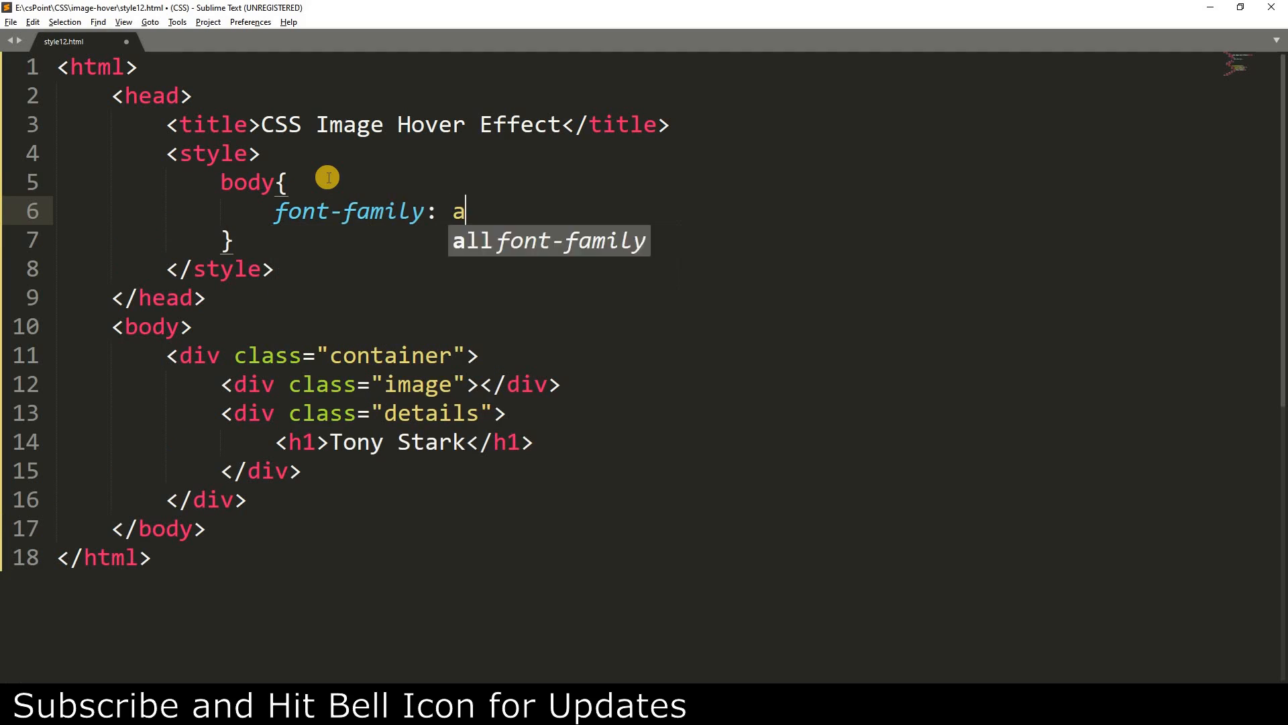
Give the body rule font-family: arial and background: #efefef.
{"action": "type", "text": "rial;"}
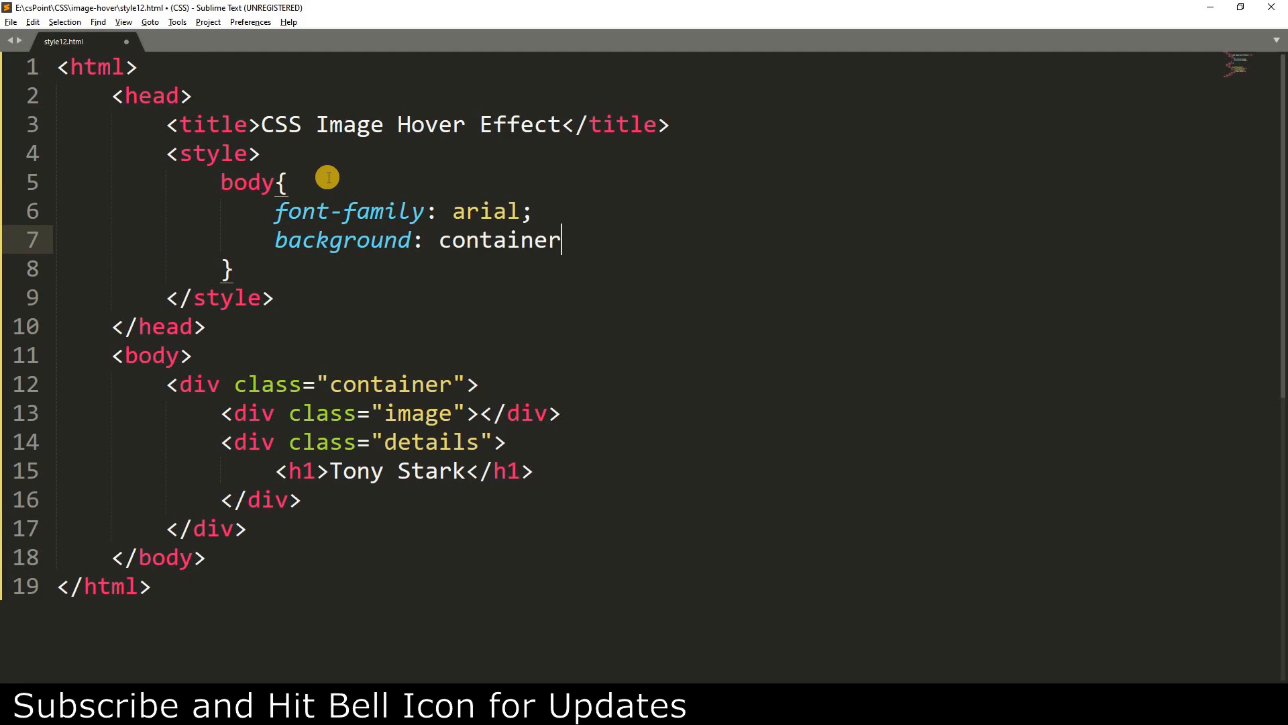
{"action": "type", "text": "#efefef;"}
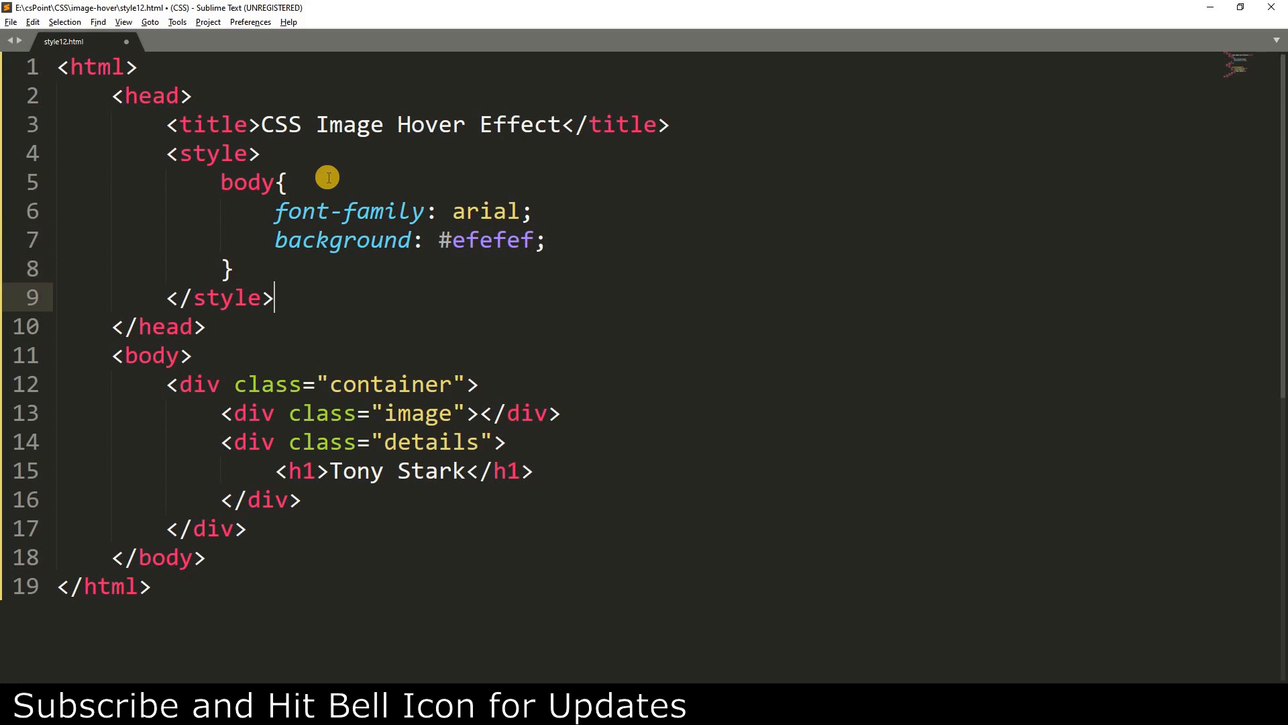
Start the .container rule with width 350px, height 500px and position absolute.
{"action": "type", "text": ".container{"}
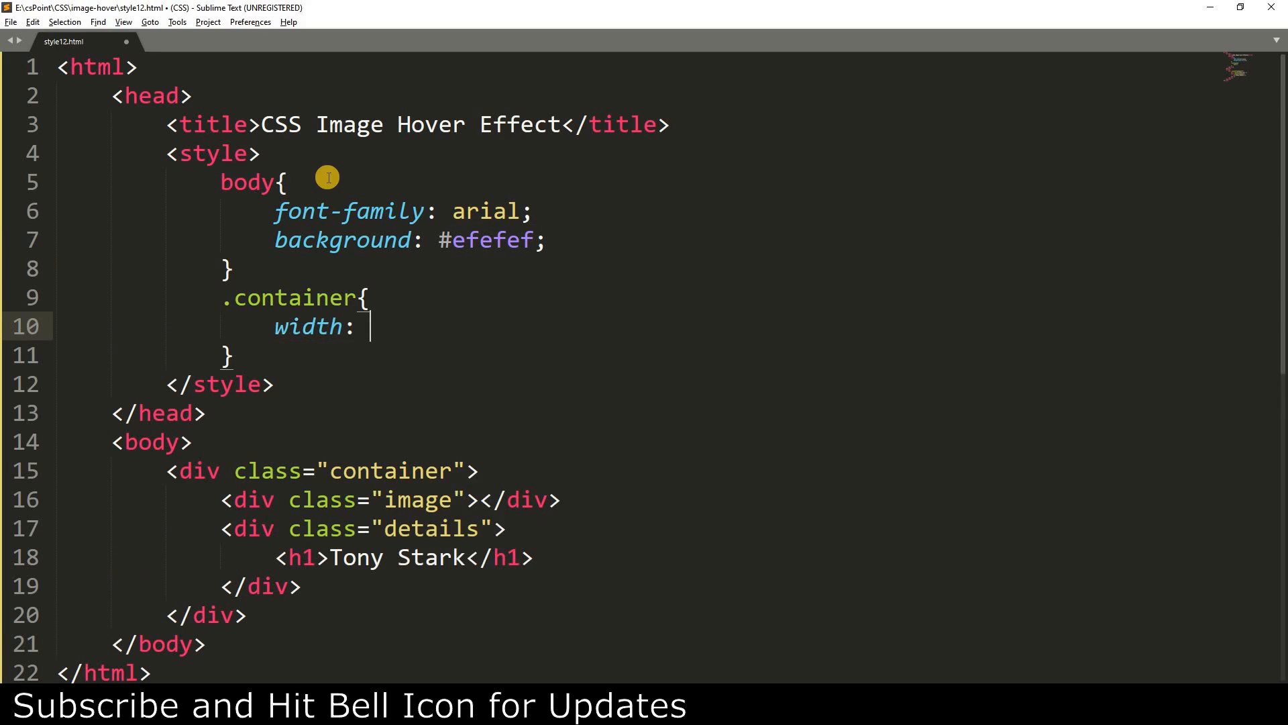
{"action": "type", "text": "350"}
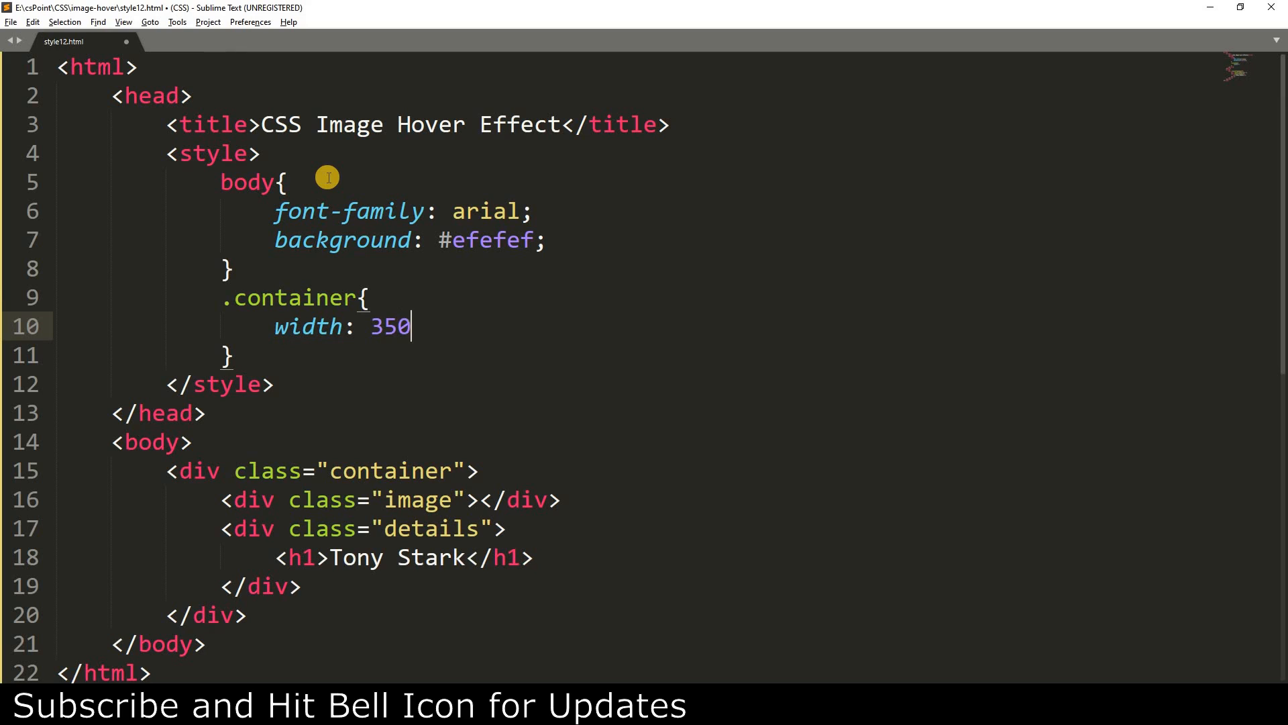
{"action": "type", "text": "px;"}
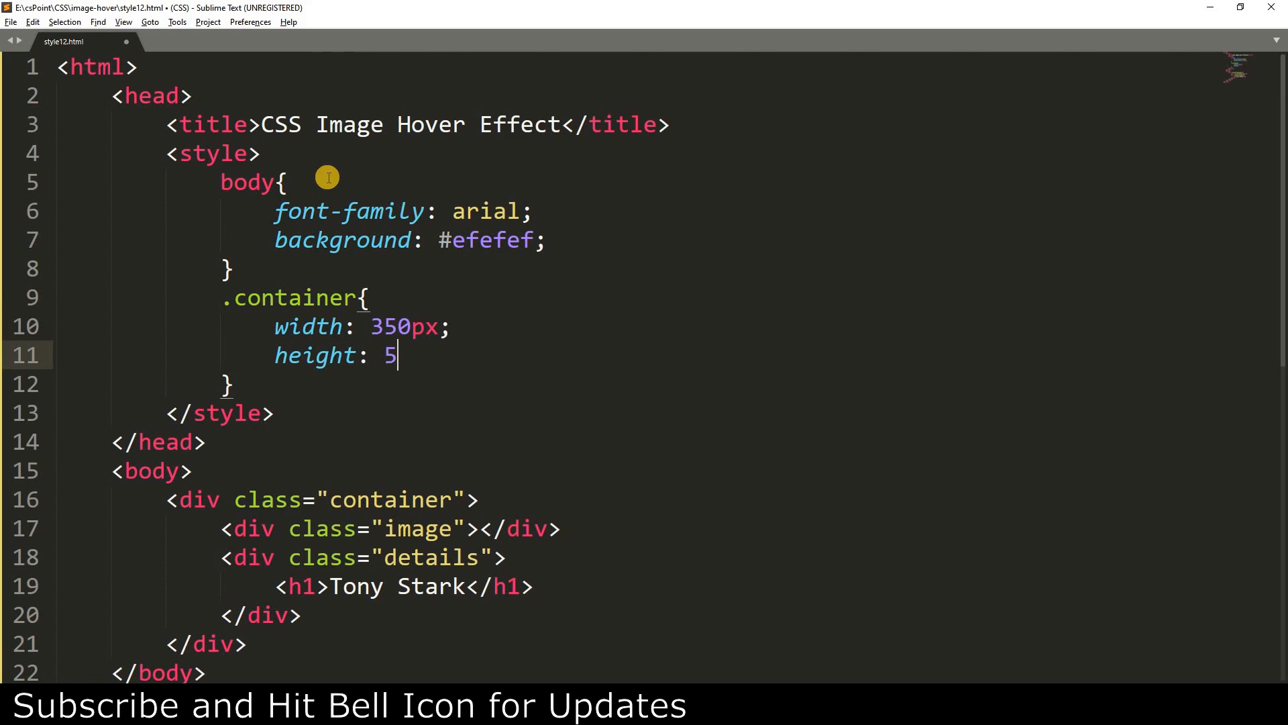
{"action": "type", "text": "00px;"}
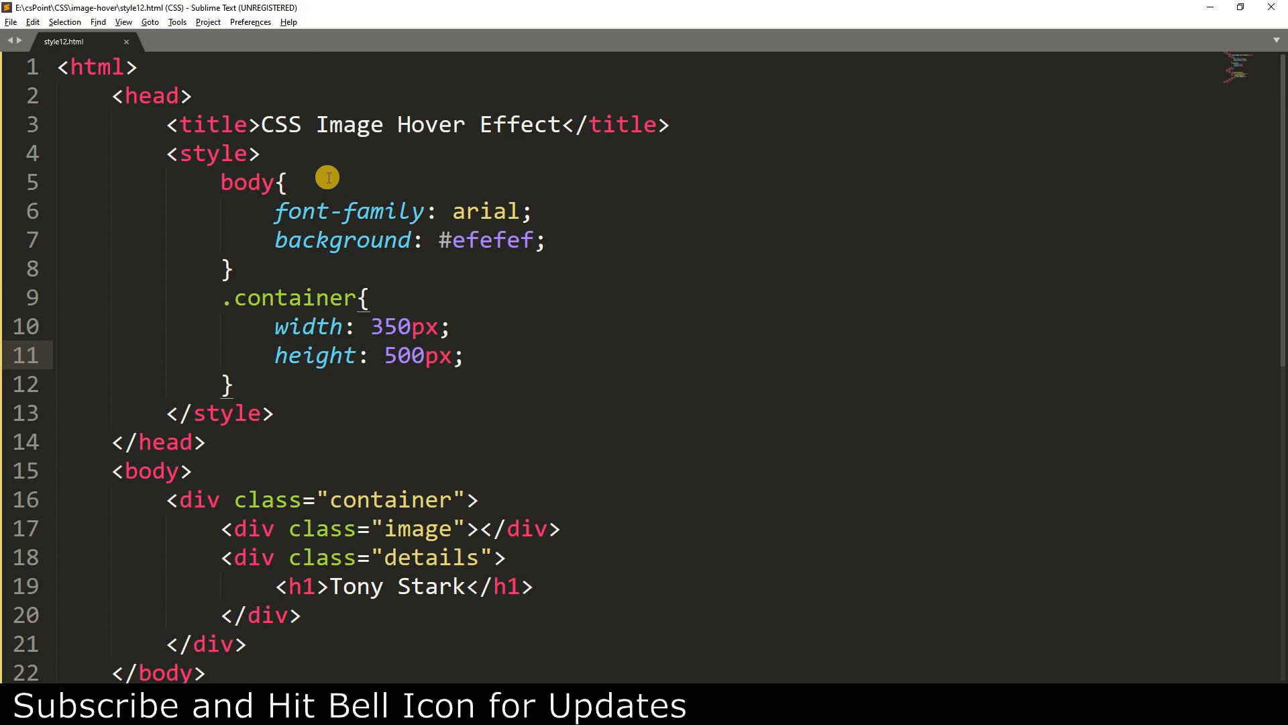
{"action": "type", "text": "position: absolute;"}
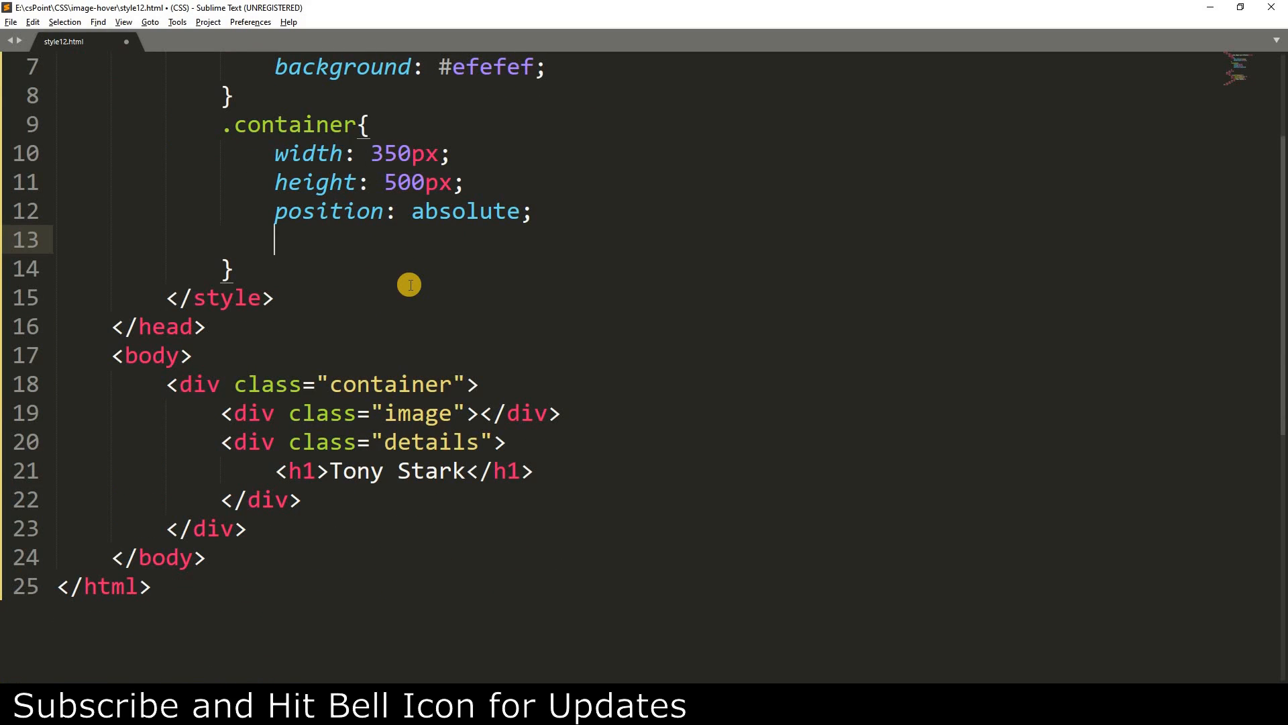
Centre the card with left/top 50% and translate(-50%,-50%), deleting the stray property line.
{"action": "type", "text": "left:"}
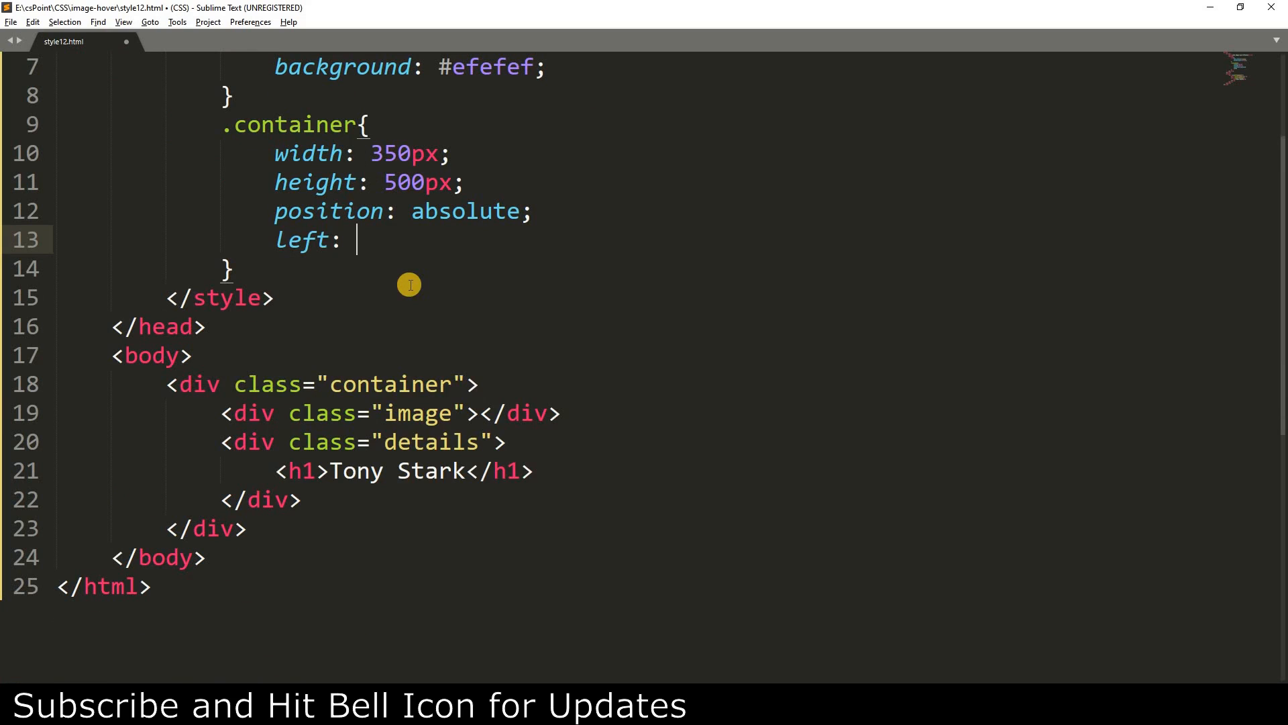
{"action": "type", "text": "50%;"}
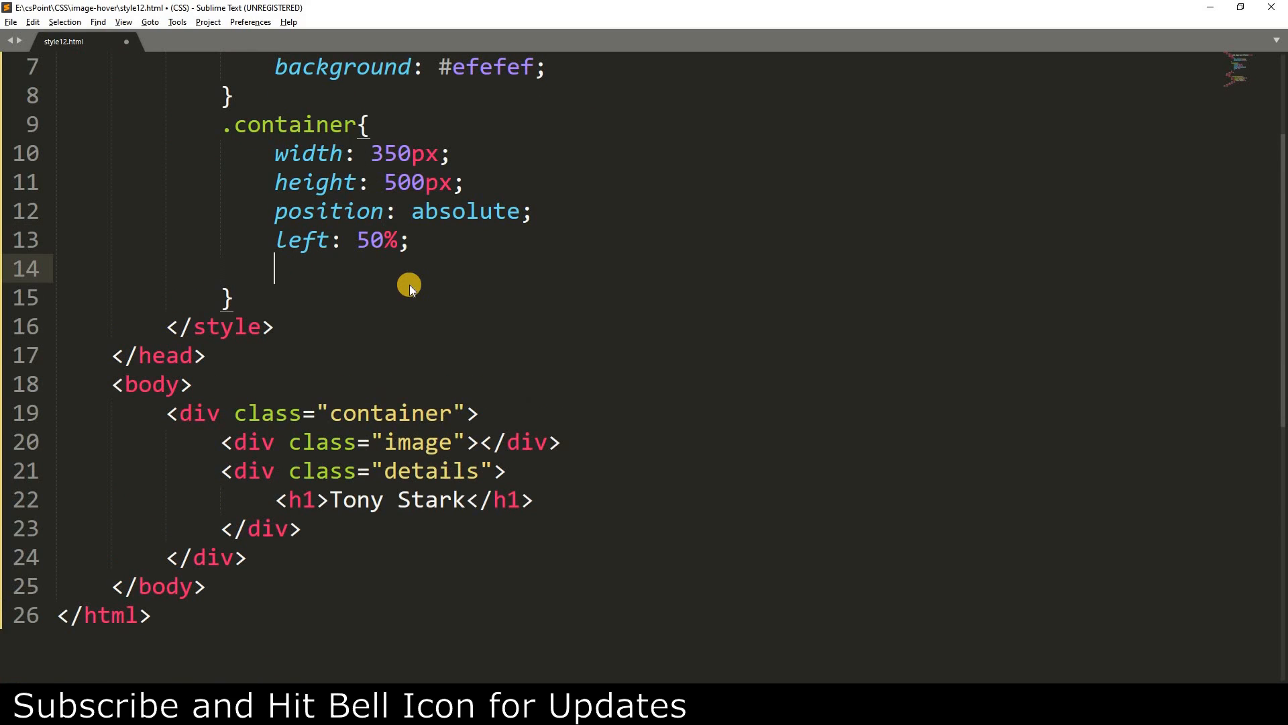
{"action": "type", "text": "top: 50%;"}
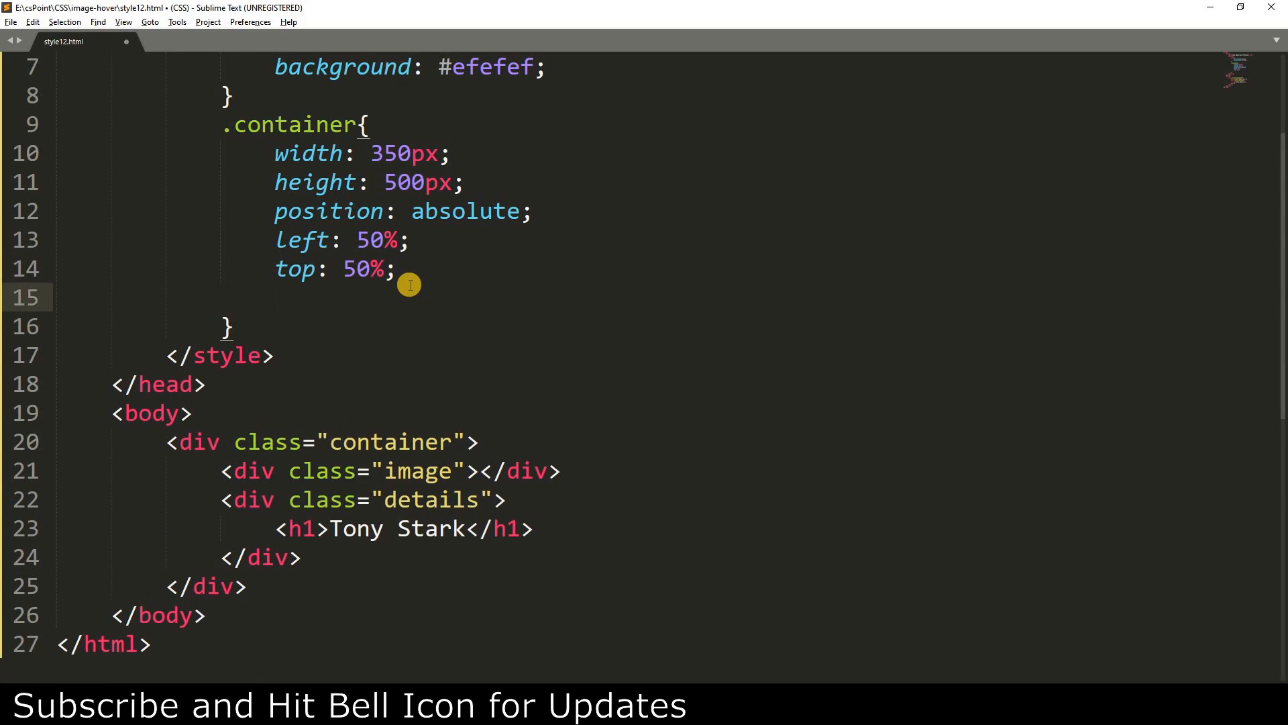
{"action": "type", "text": "transform:"}
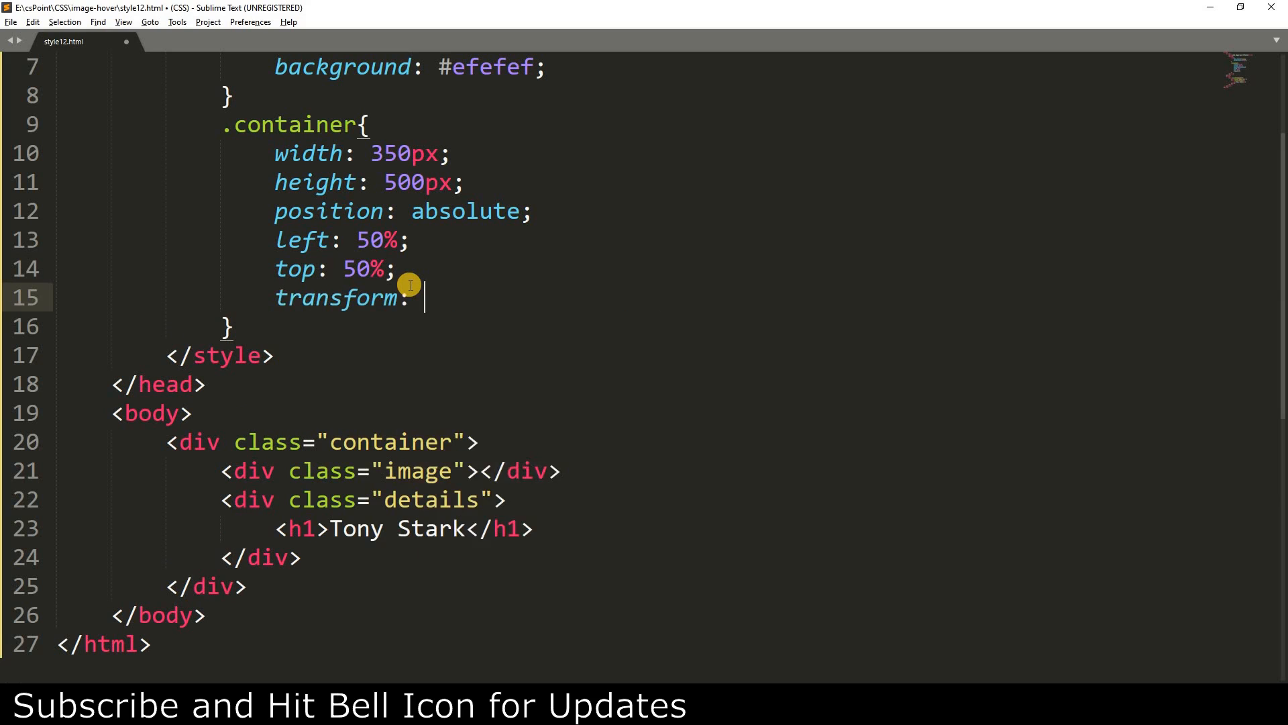
{"action": "type", "text": "translate(-50%);"}
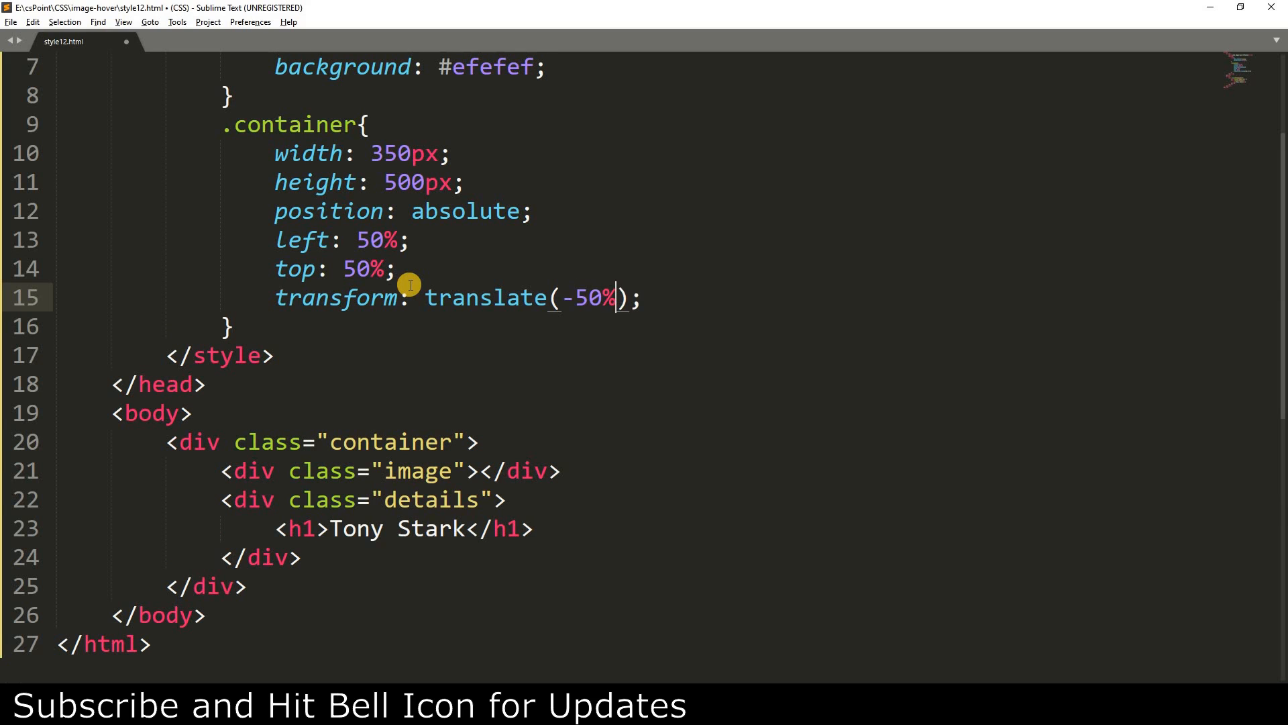
{"action": "type", "text": ",-50%"}
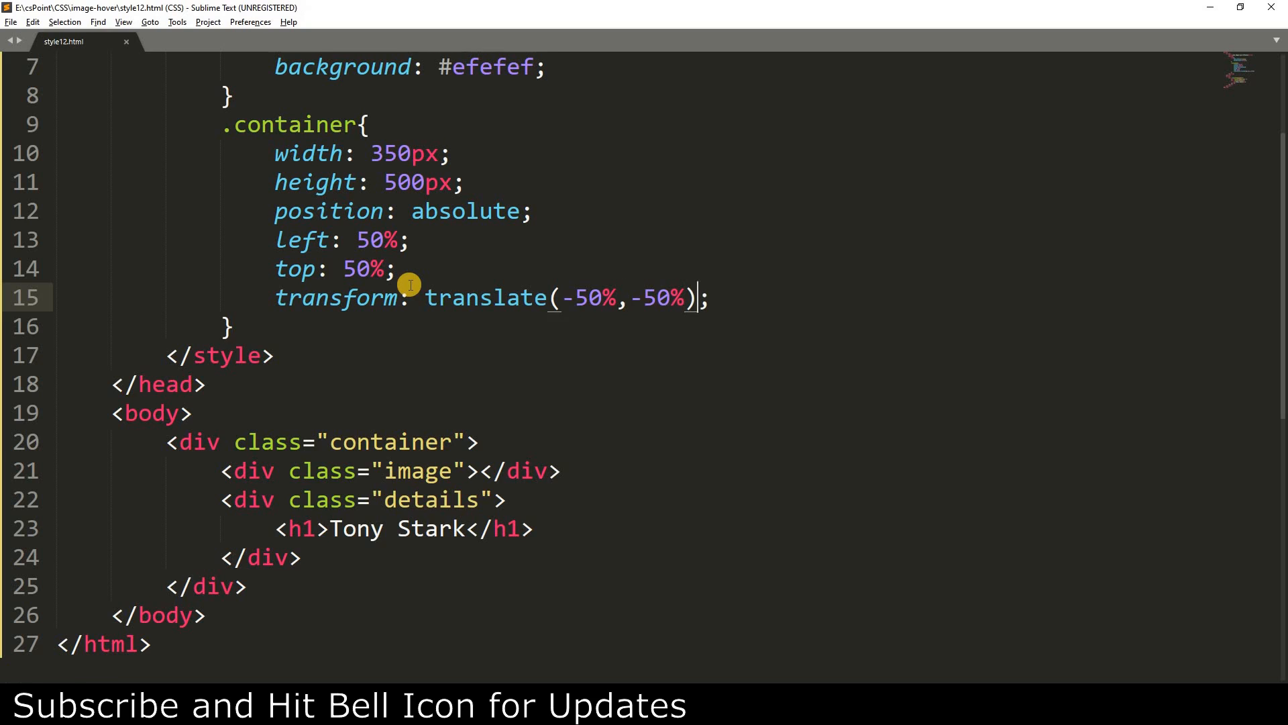
{"action": "type", "text": "border-top:"}
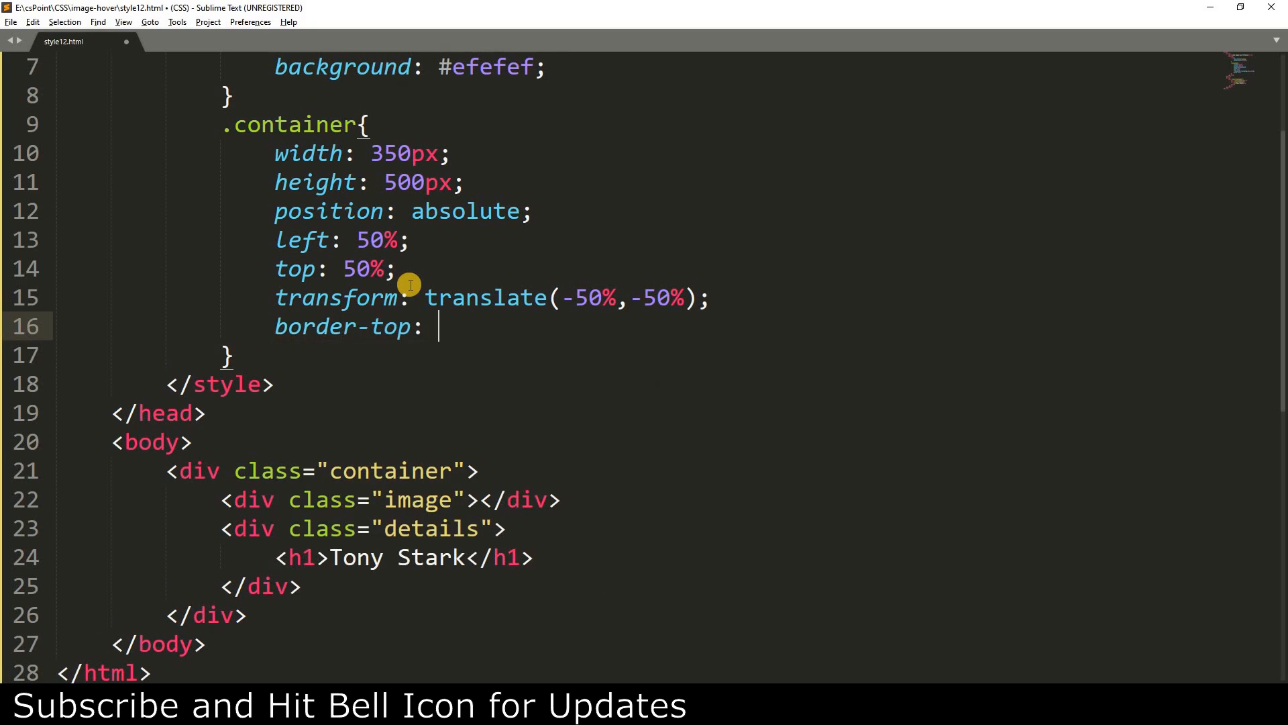
{"action": "key", "text": "BackSpace"}
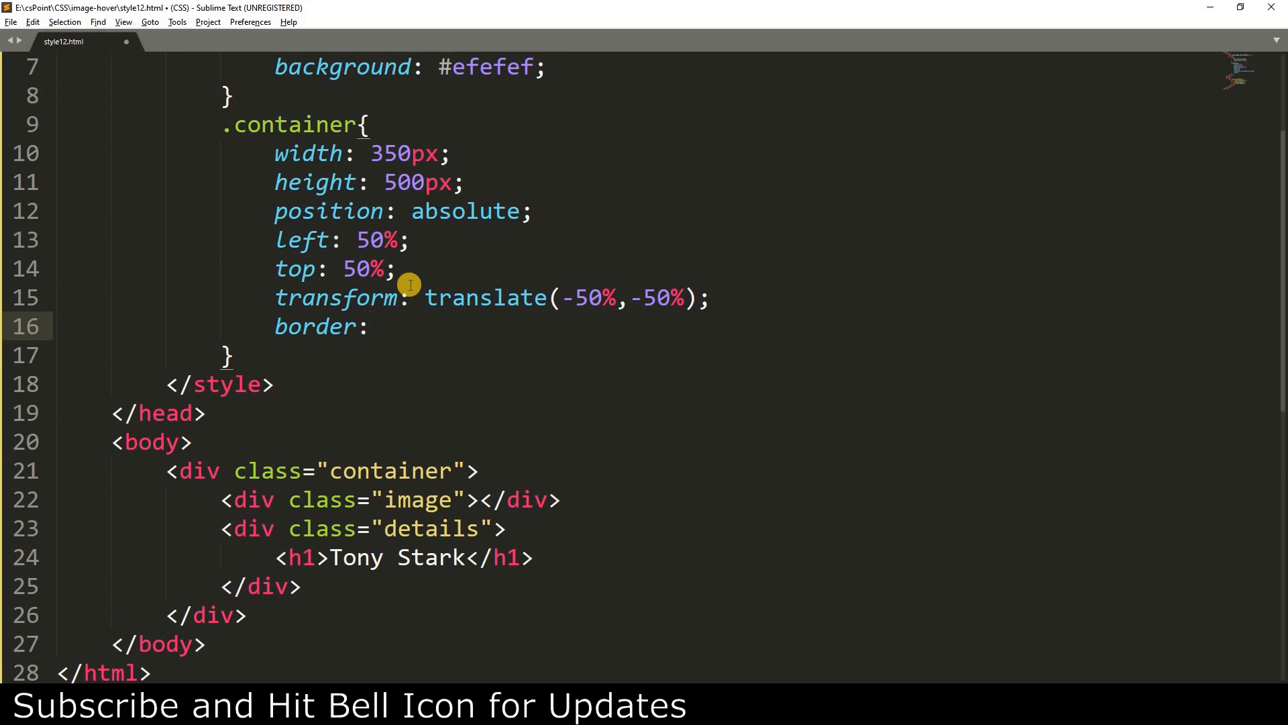
{"action": "type", "text": "backface-visibility:"}
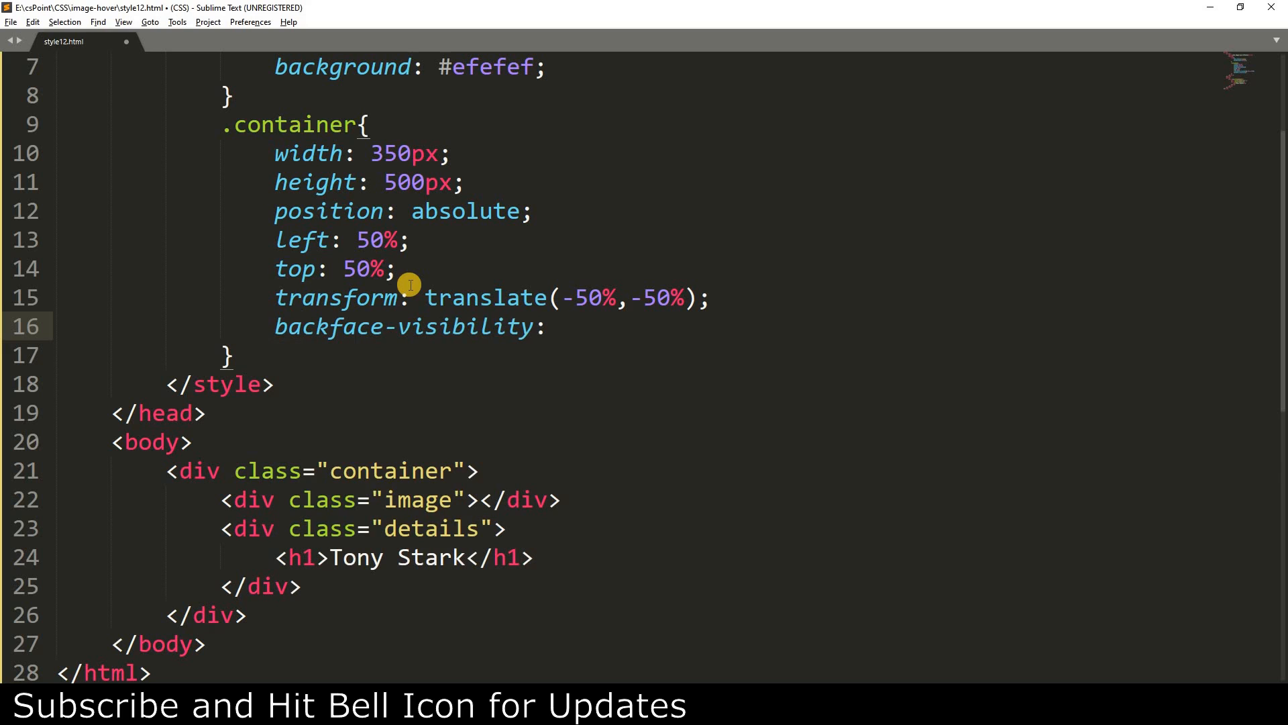
{"action": "key", "text": "BackSpace"}
{"action": "type", "text": "background: :"}
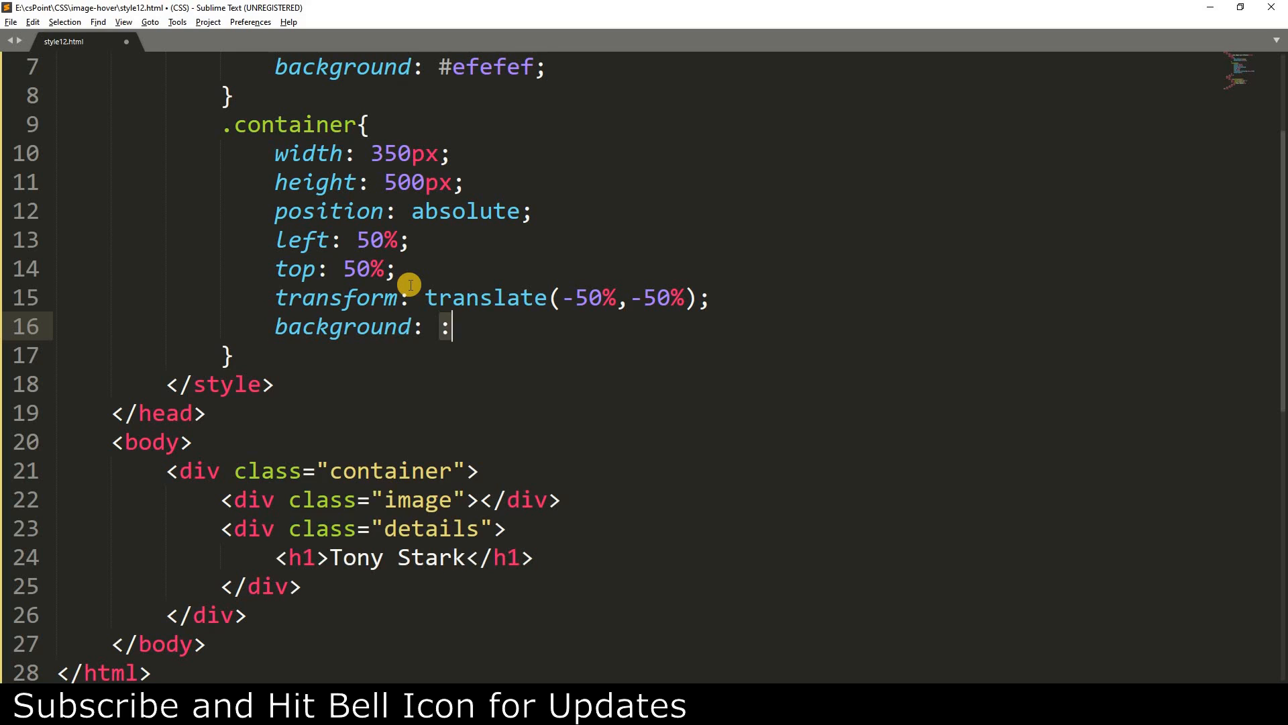
{"action": "right_click", "coordinate": [414, 304]}
{"action": "type", "text": "position:"}
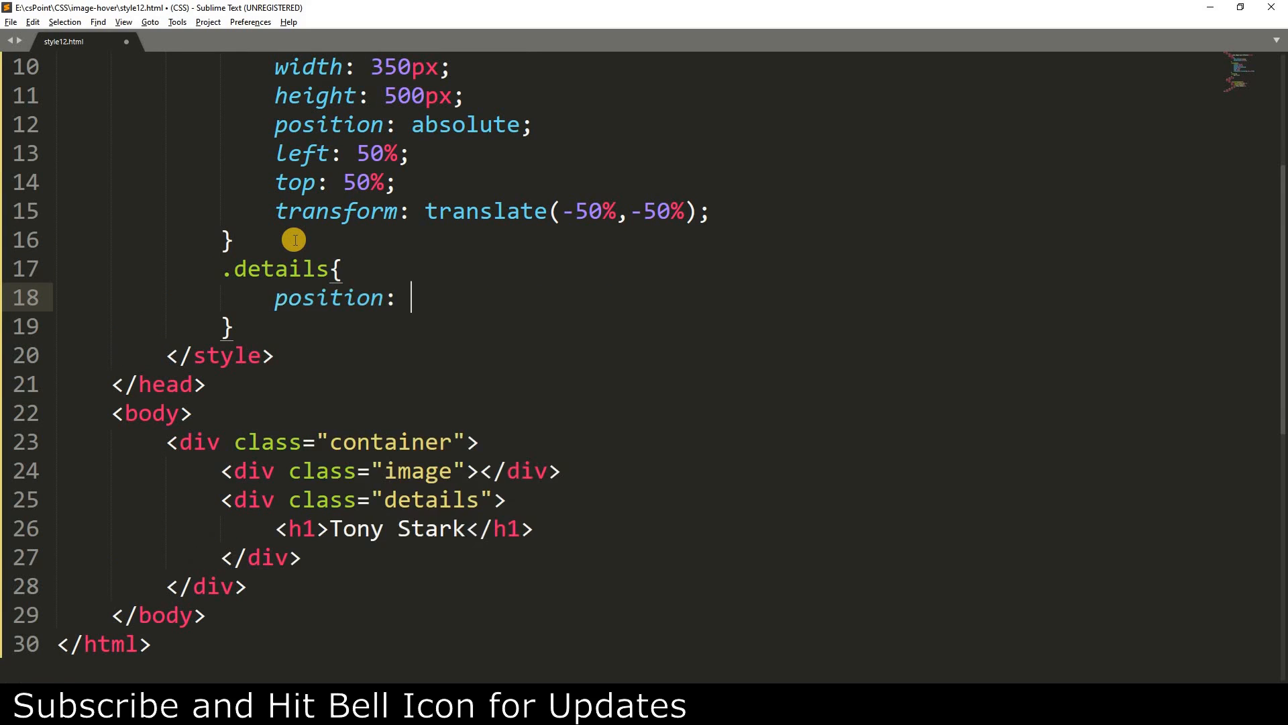
Give .details position absolute, 100% width and height, background #000, and start another .details selector.
{"action": "type", "text": "absolute;"}
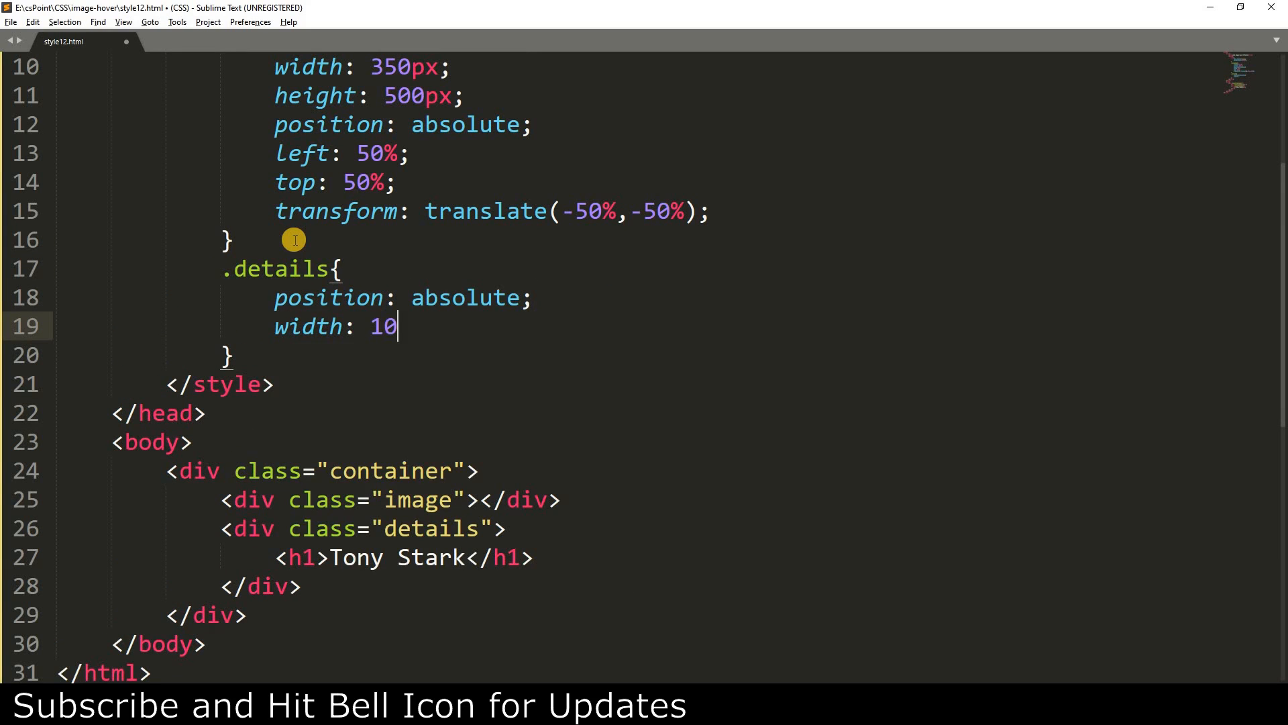
{"action": "type", "text": "0%;"}
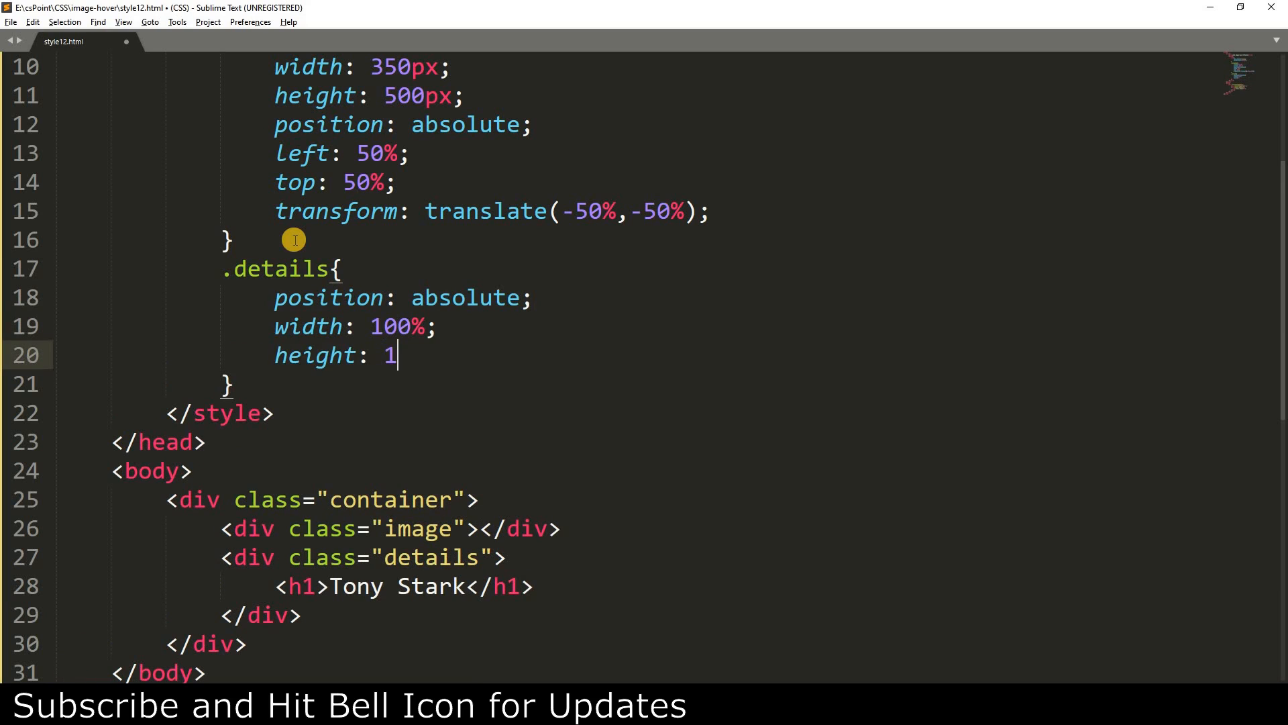
{"action": "type", "text": "00%;"}
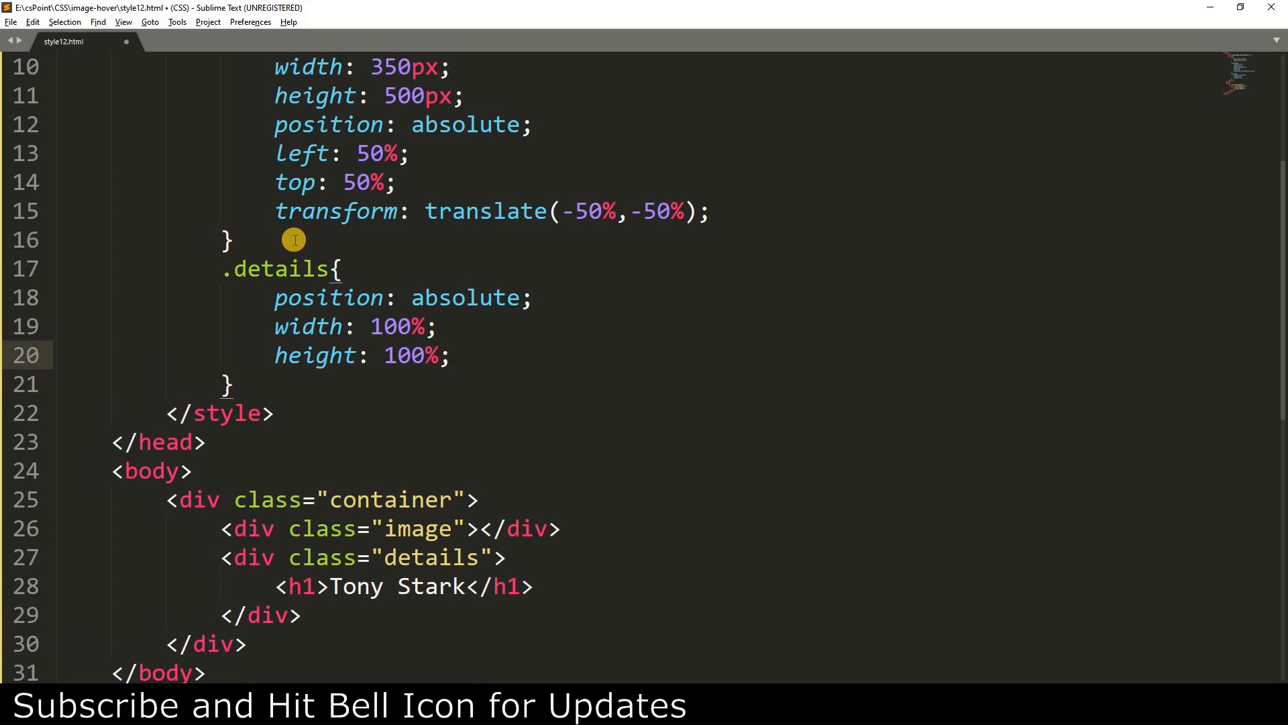
{"action": "type", "text": "background:"}
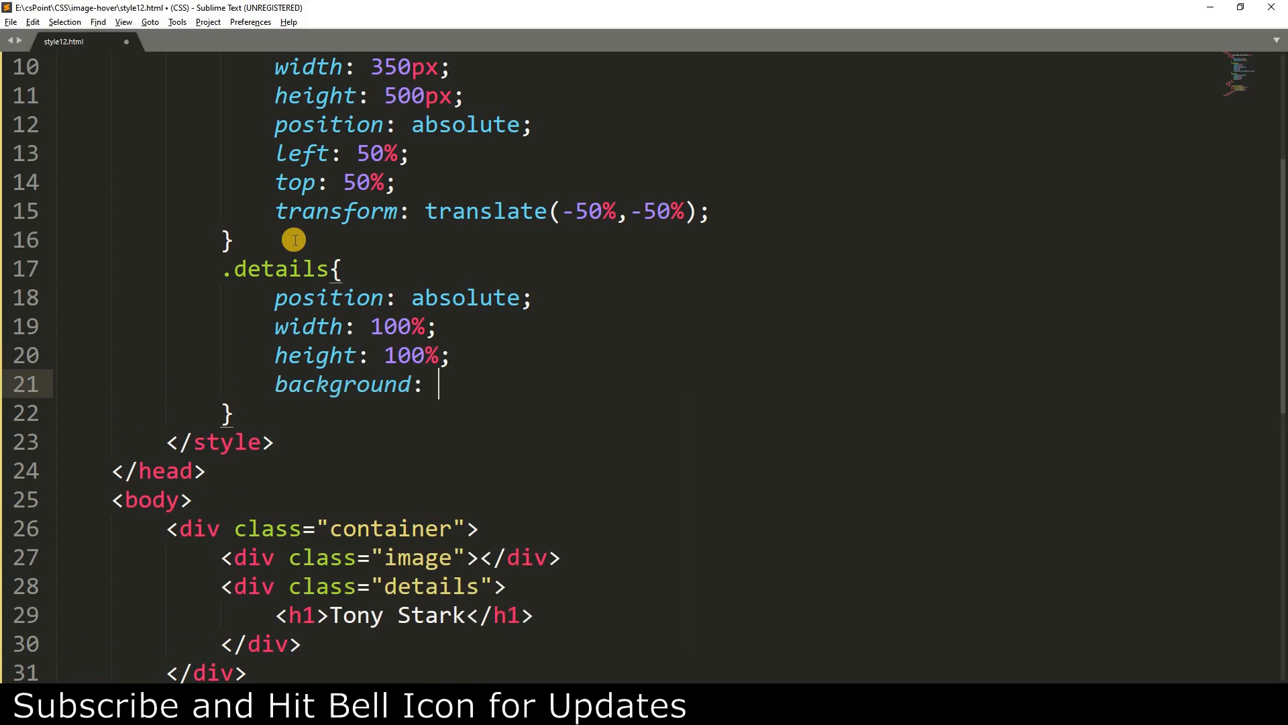
{"action": "type", "text": "#000;"}
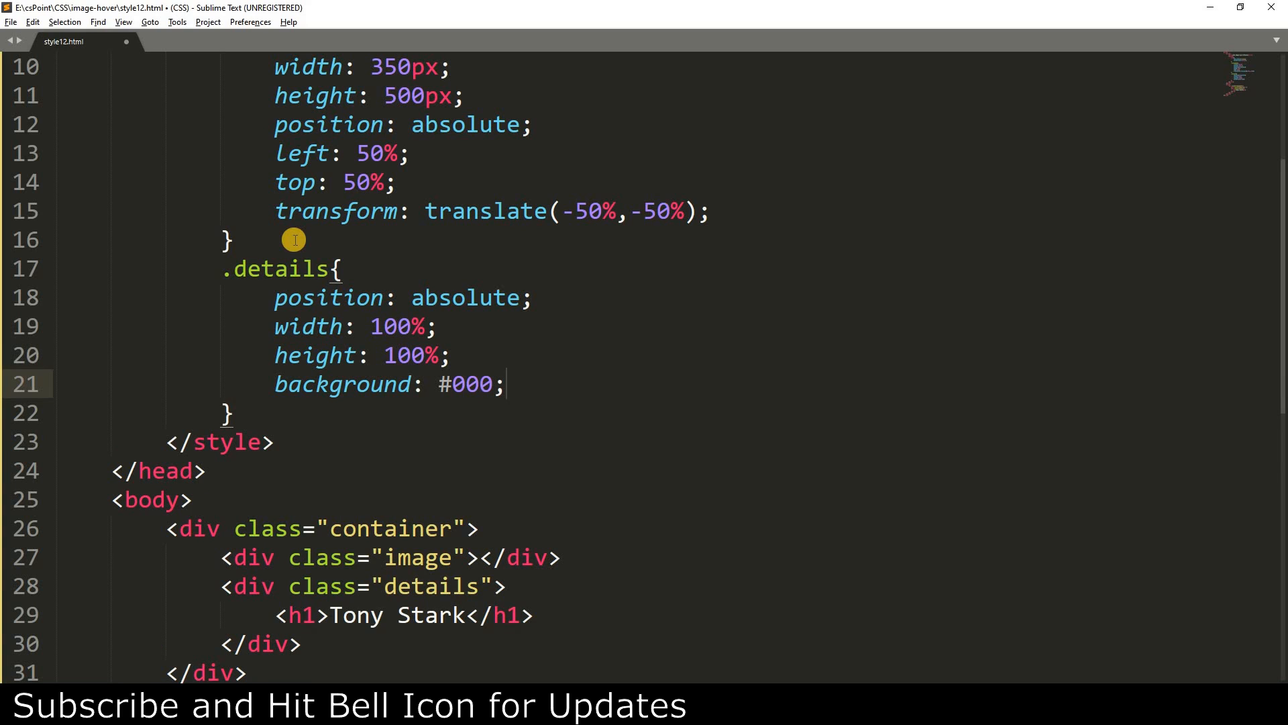
{"action": "type", "text": ".details"}
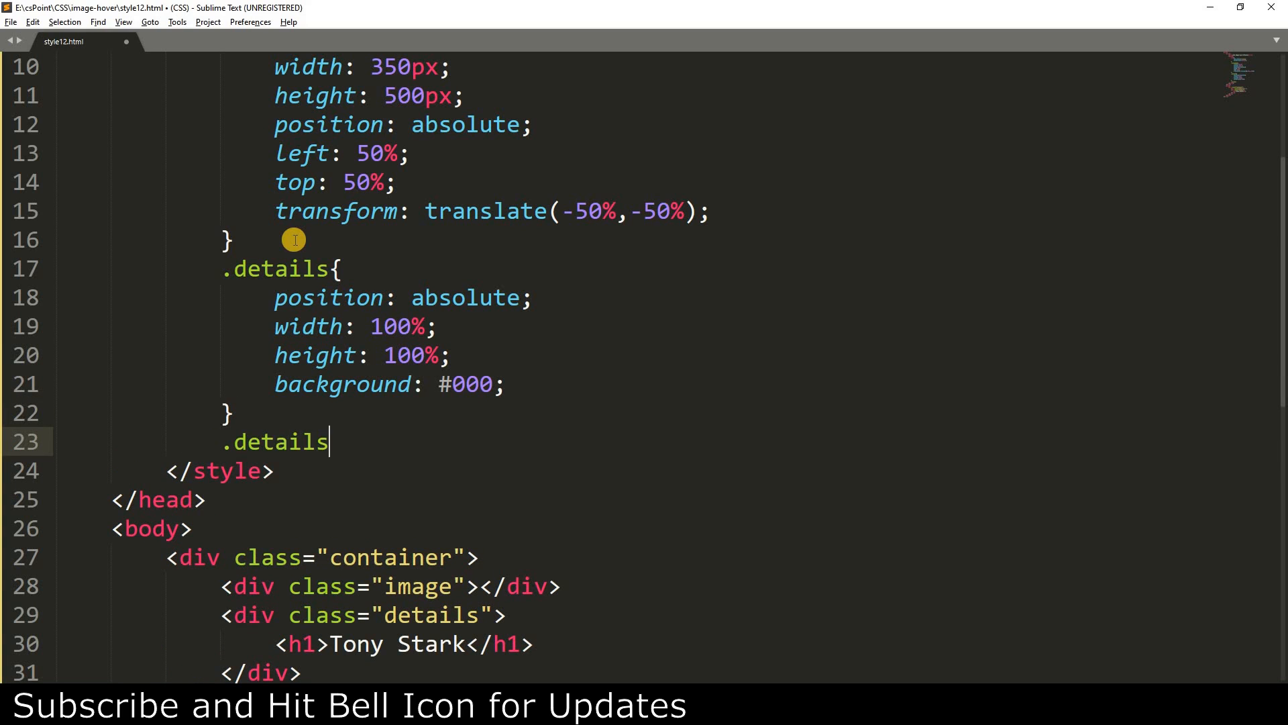
{"action": "scroll", "scroll_direction": "down", "scroll_amount": 3}
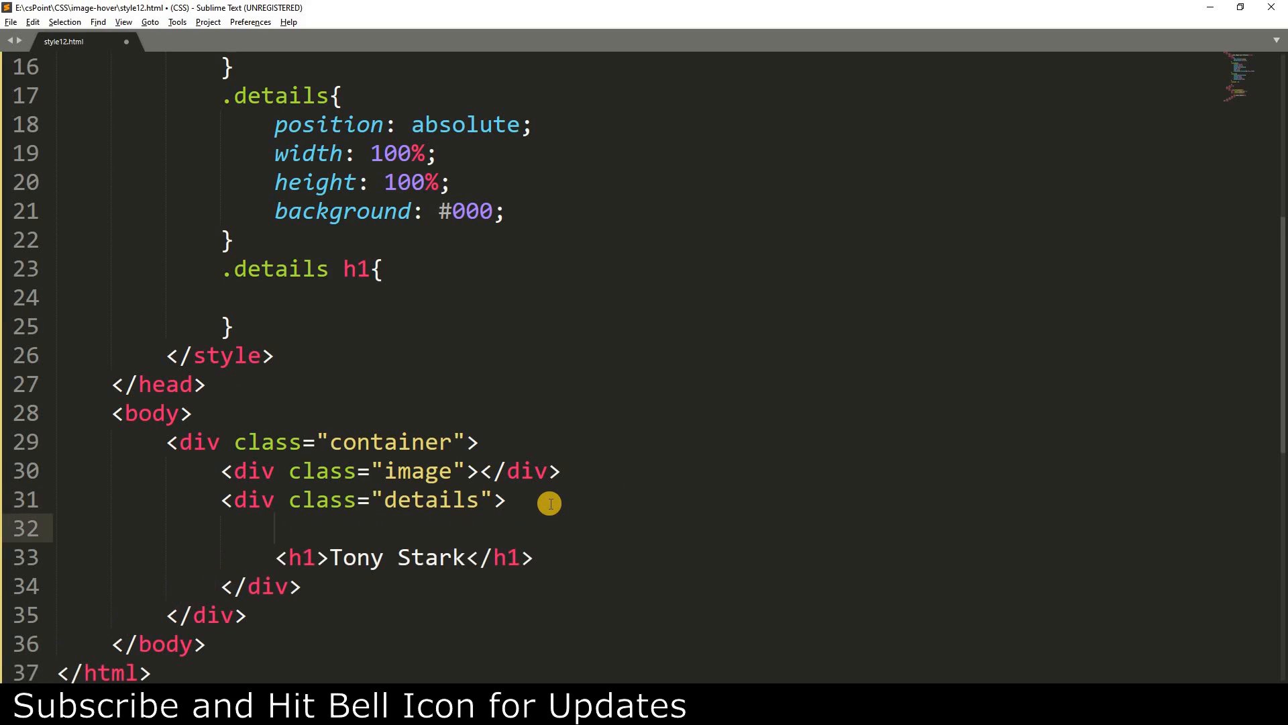
Wrap the Tony Stark h1 in an inner <div> and change .details h1 to .details div.
{"action": "type", "text": "<div>"}
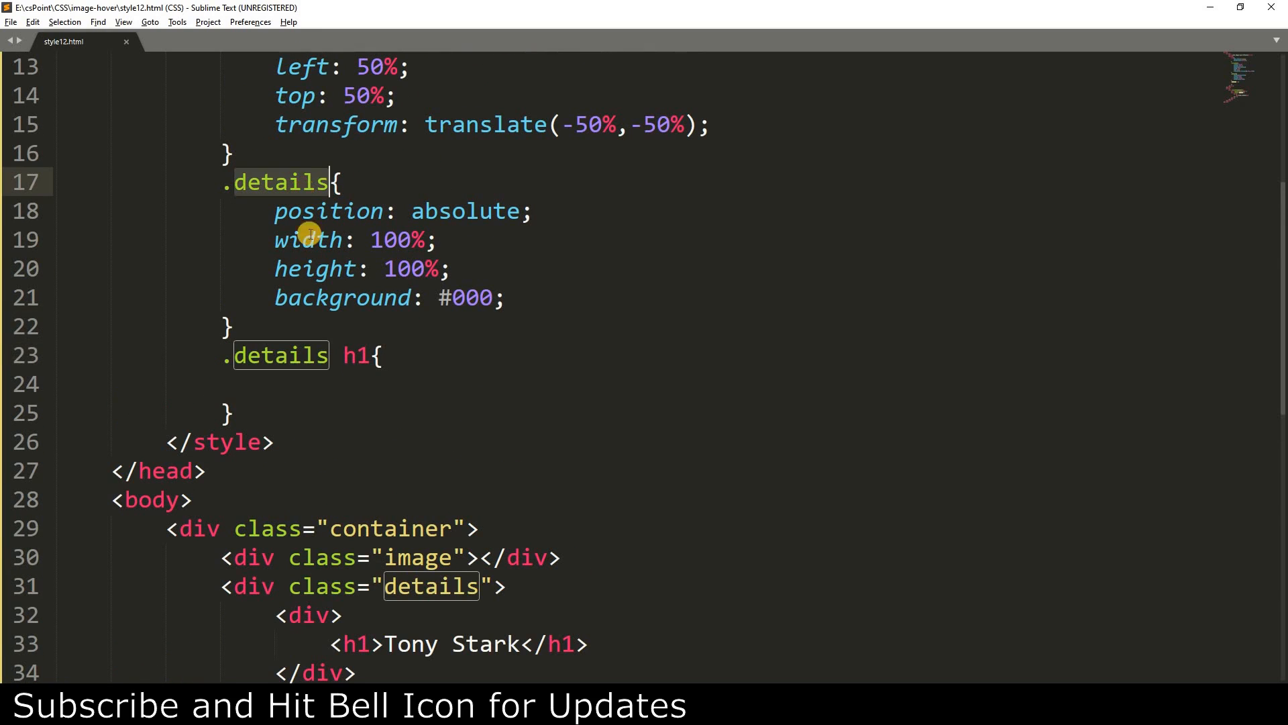
{"action": "key", "text": "Backspace"}
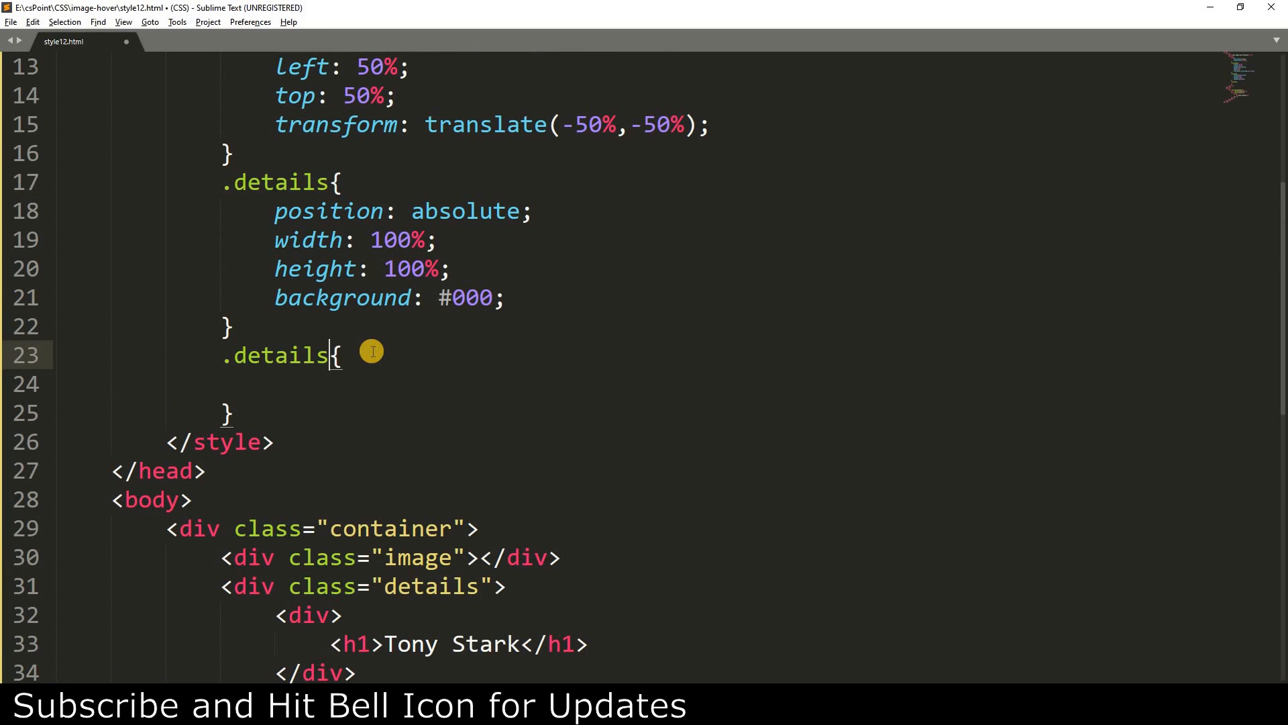
{"action": "type", "text": "div"}
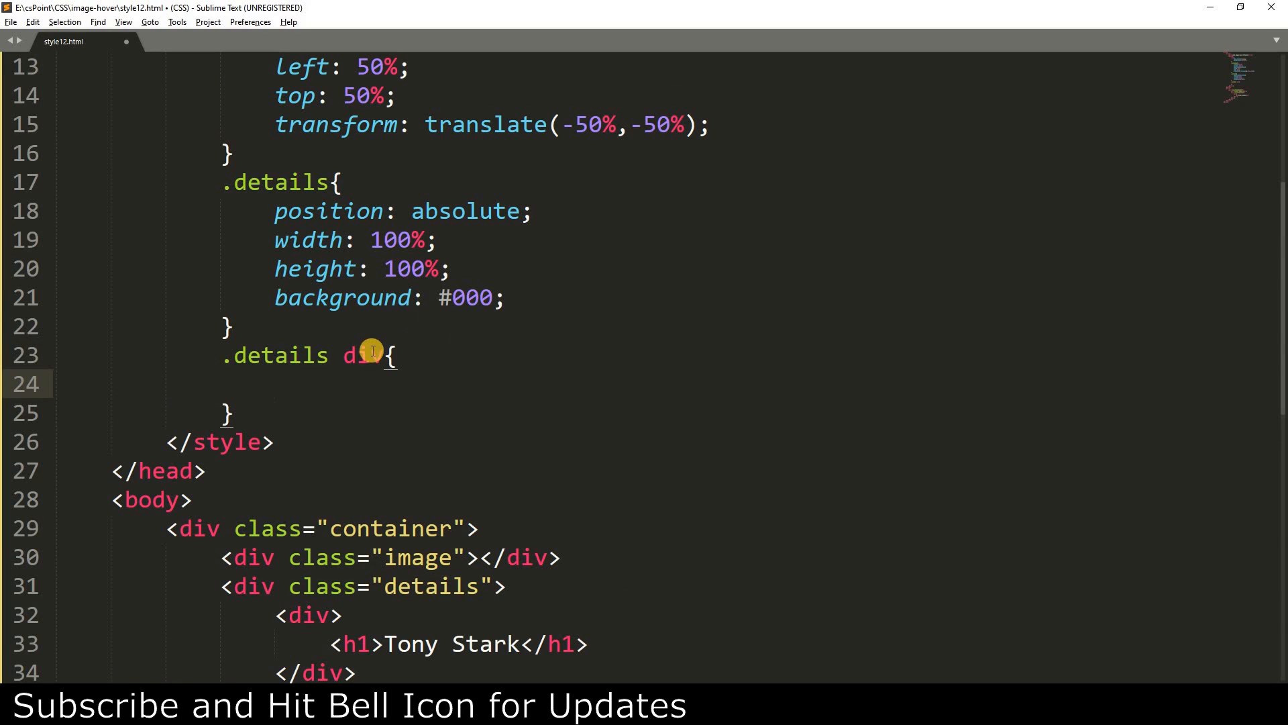
{"action": "type", "text": "color:"}
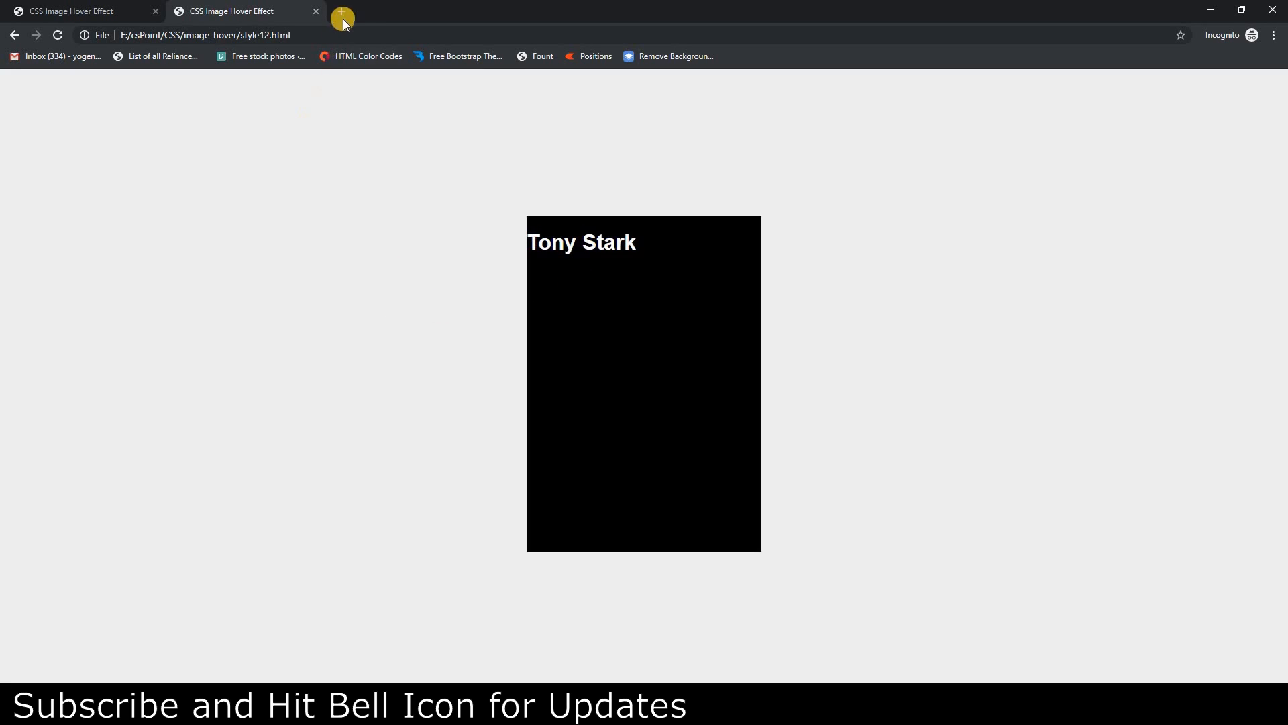
Reload the style12.html tab to preview the centred black Tony Stark card.
{"action": "left_click", "coordinate": [343, 11]}
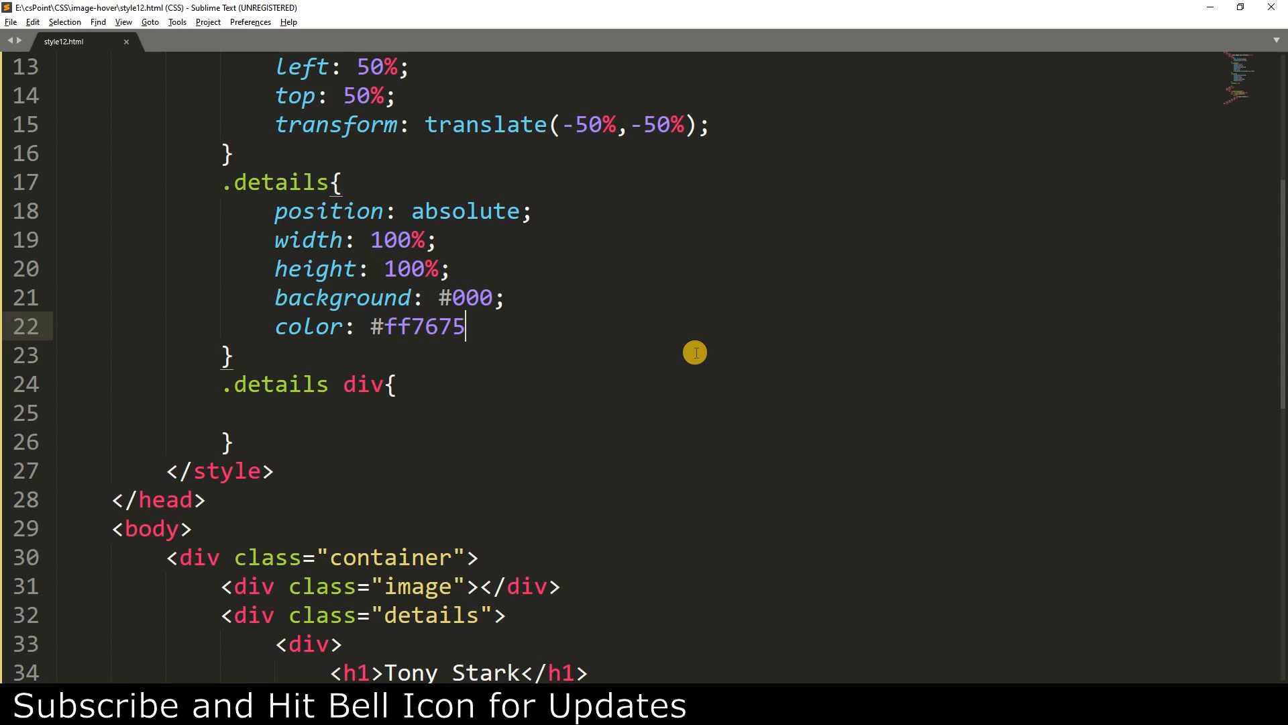
Add color #ff7675 to .details and centre .details div absolutely with translate(-50%,-50%).
{"action": "type", "text": "position: a"}
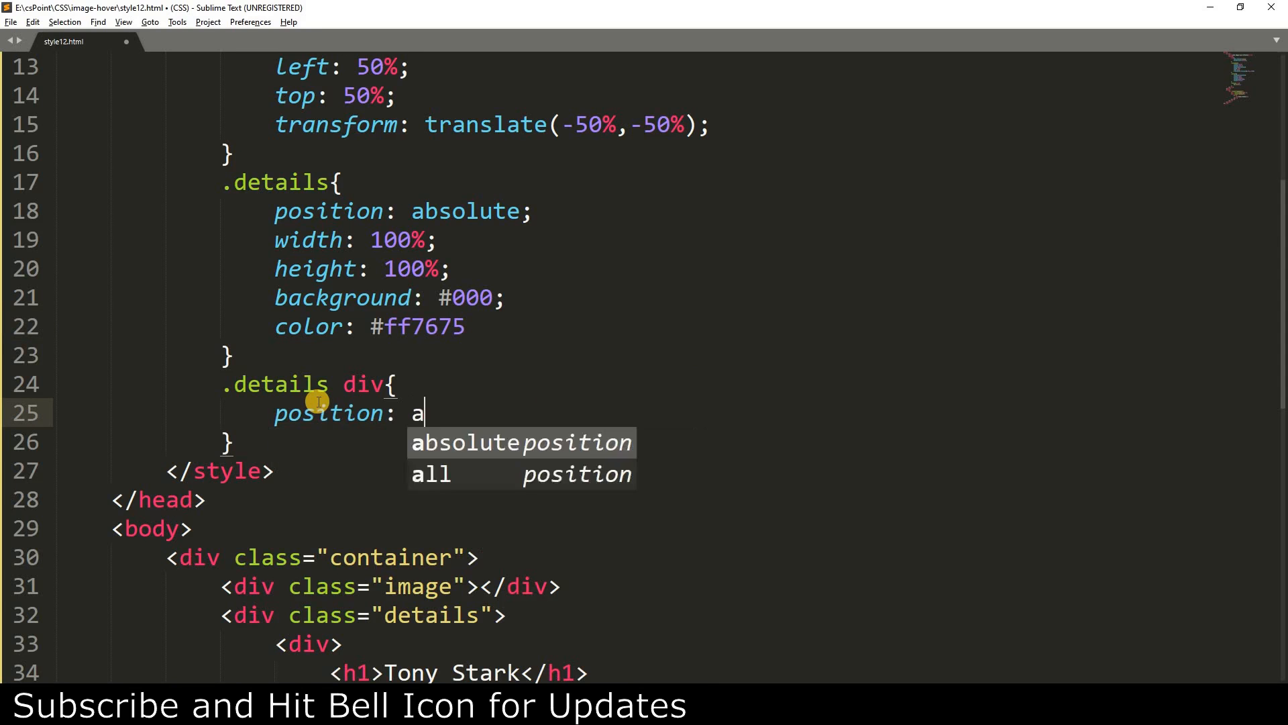
{"action": "type", "text": "bsolute;"}
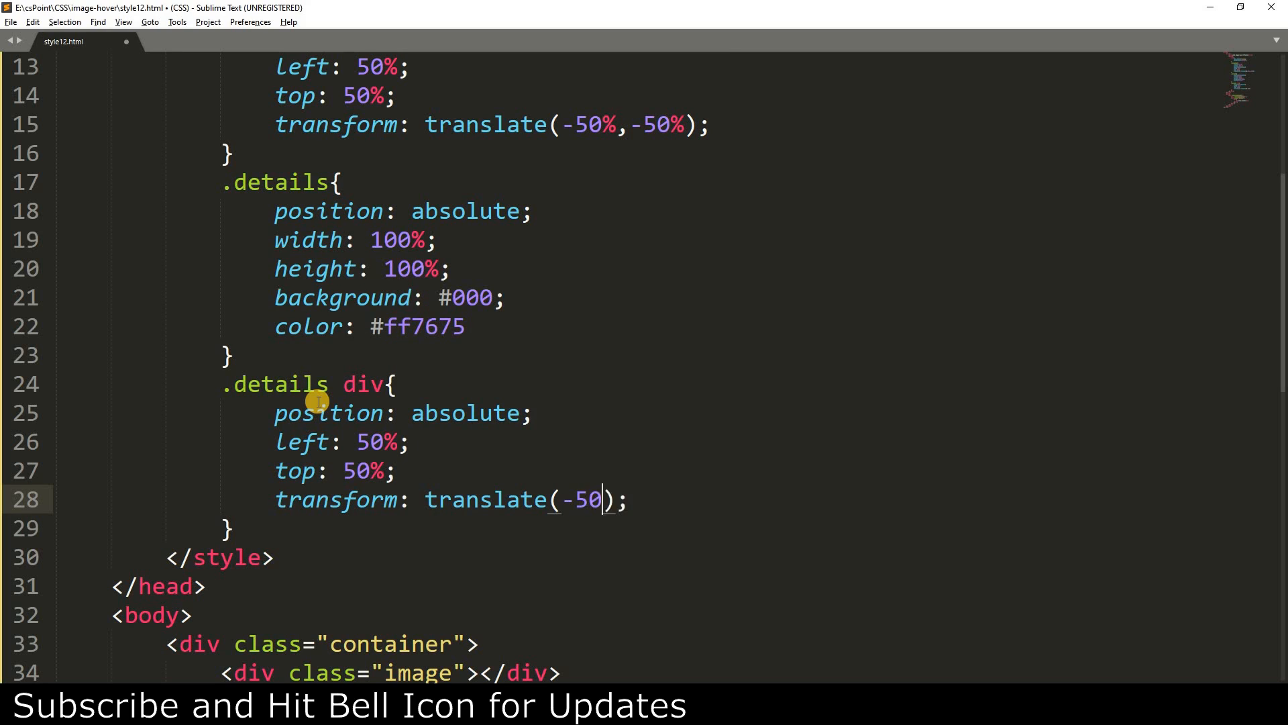
{"action": "type", "text": ",-50%"}
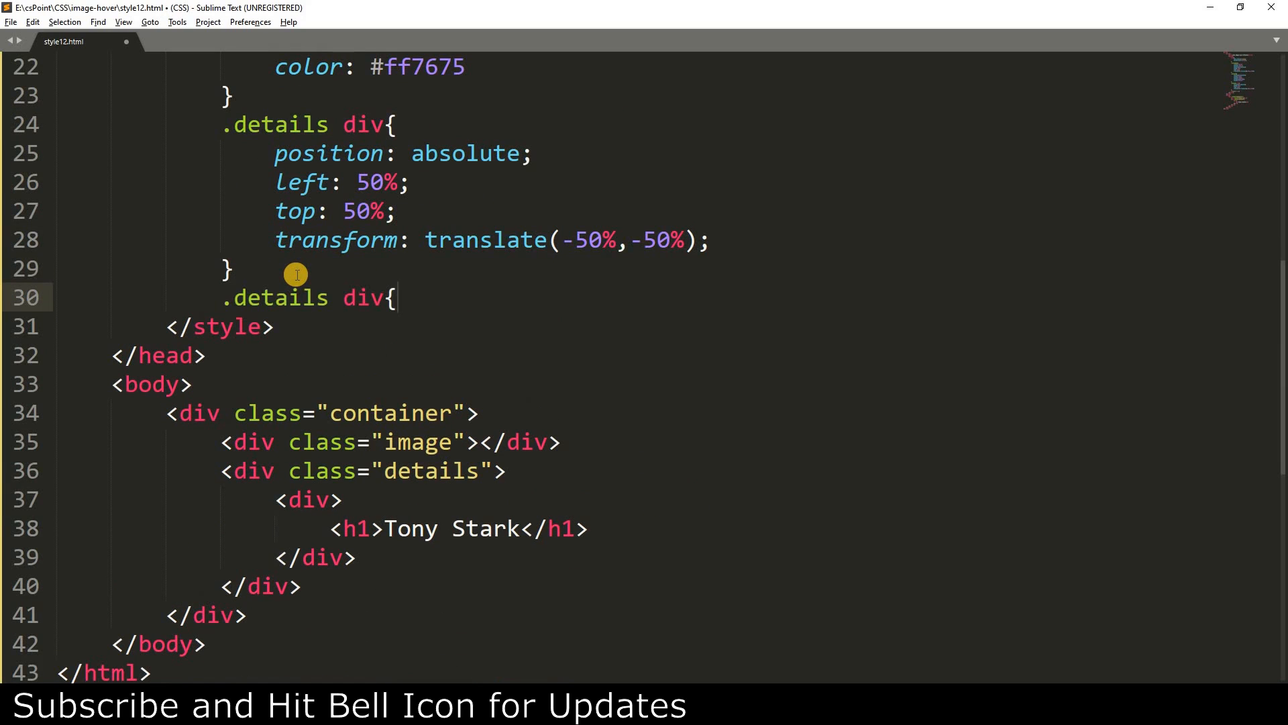
Add a .details div h1 rule with font-size: 4rem.
{"action": "type", "text": "h"}
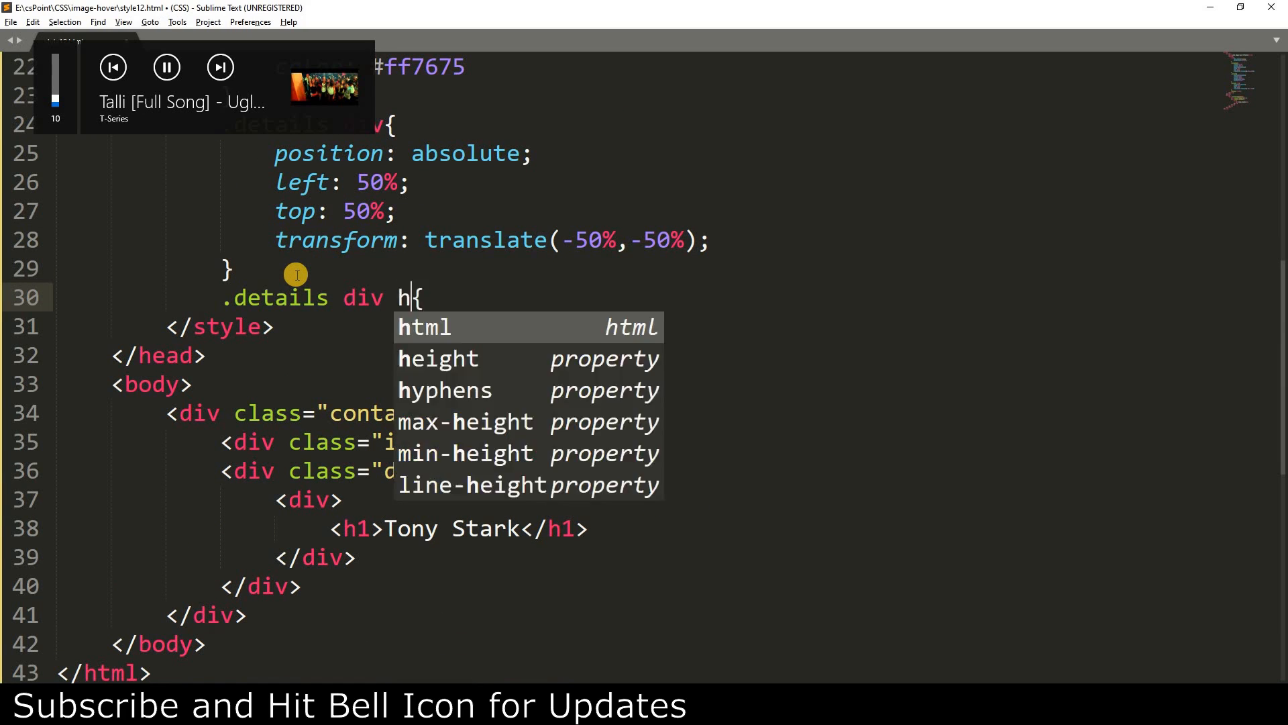
{"action": "type", "text": "1{"}
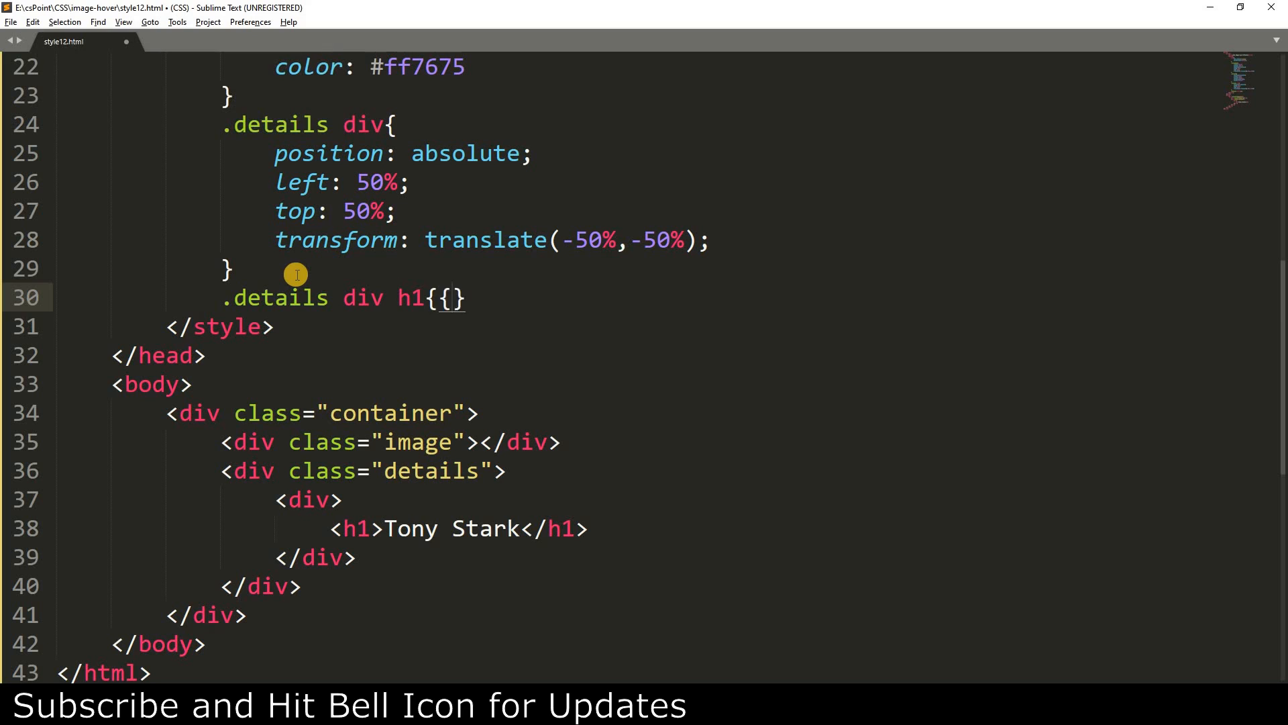
{"action": "type", "text": "font"}
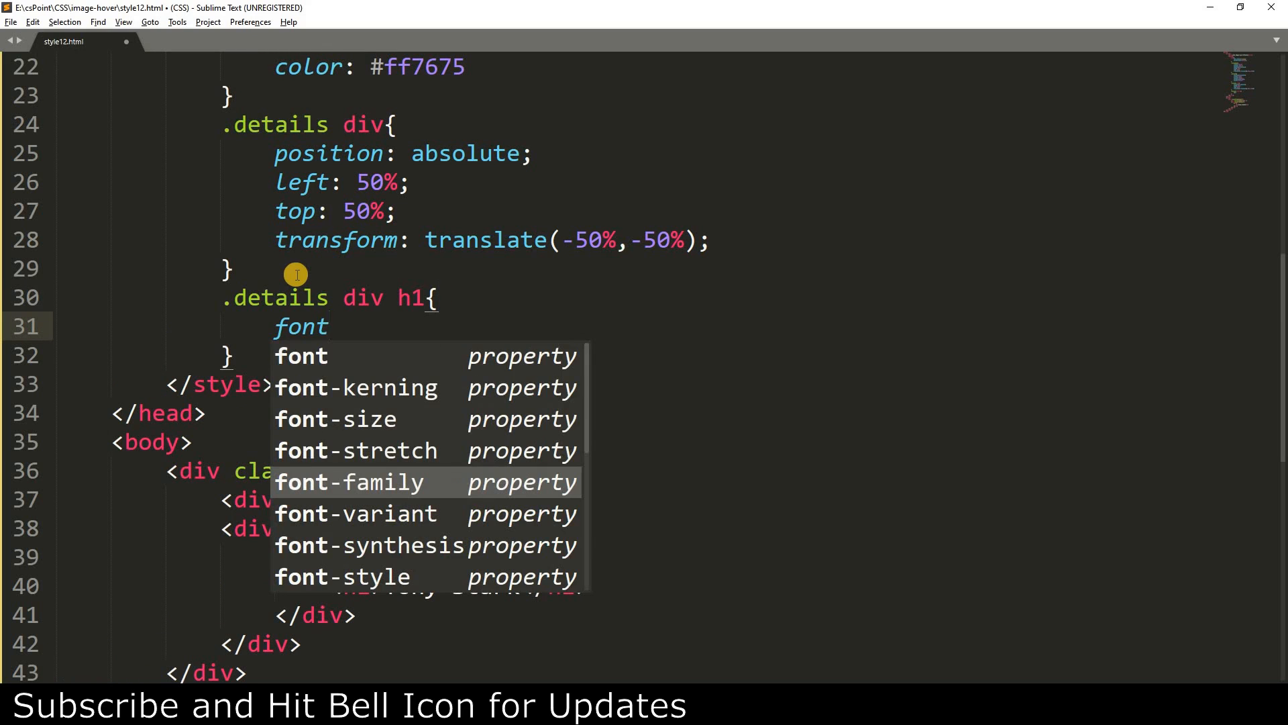
{"action": "type", "text": "-size: 4r"}
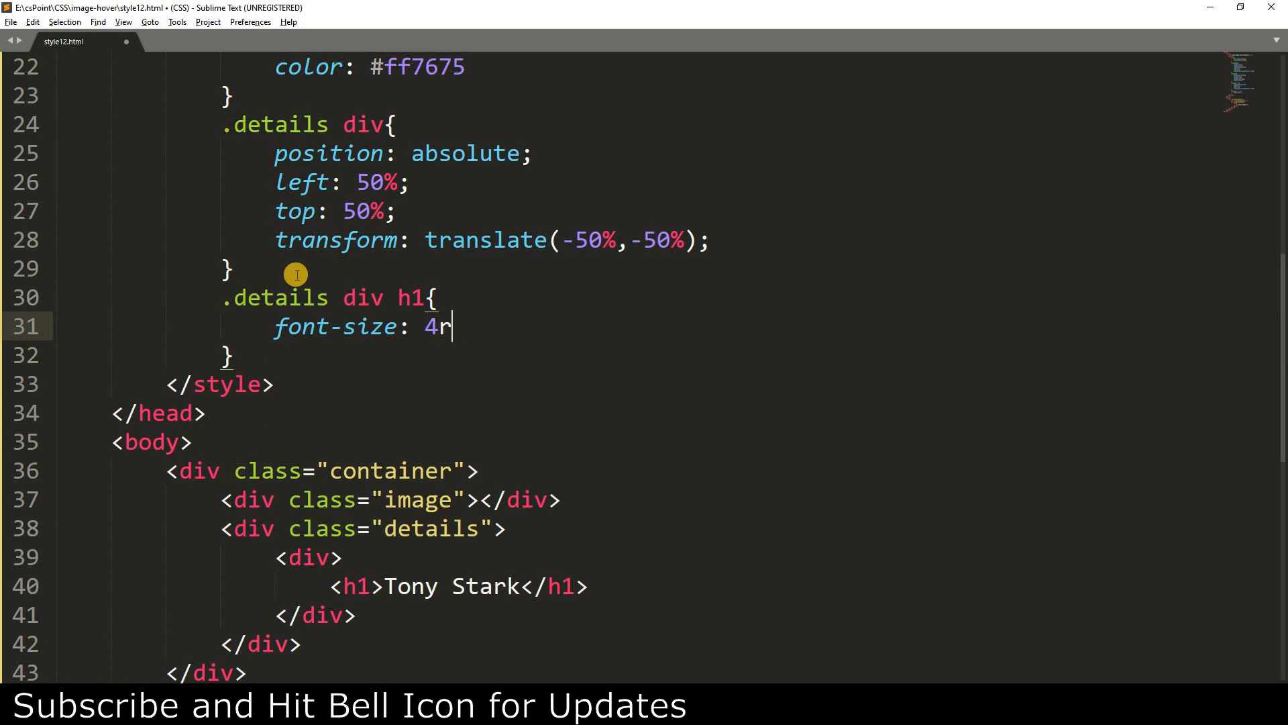
Add transform: scale(0) to the .details div rule.
{"action": "left_click", "coordinate": [233, 11]}
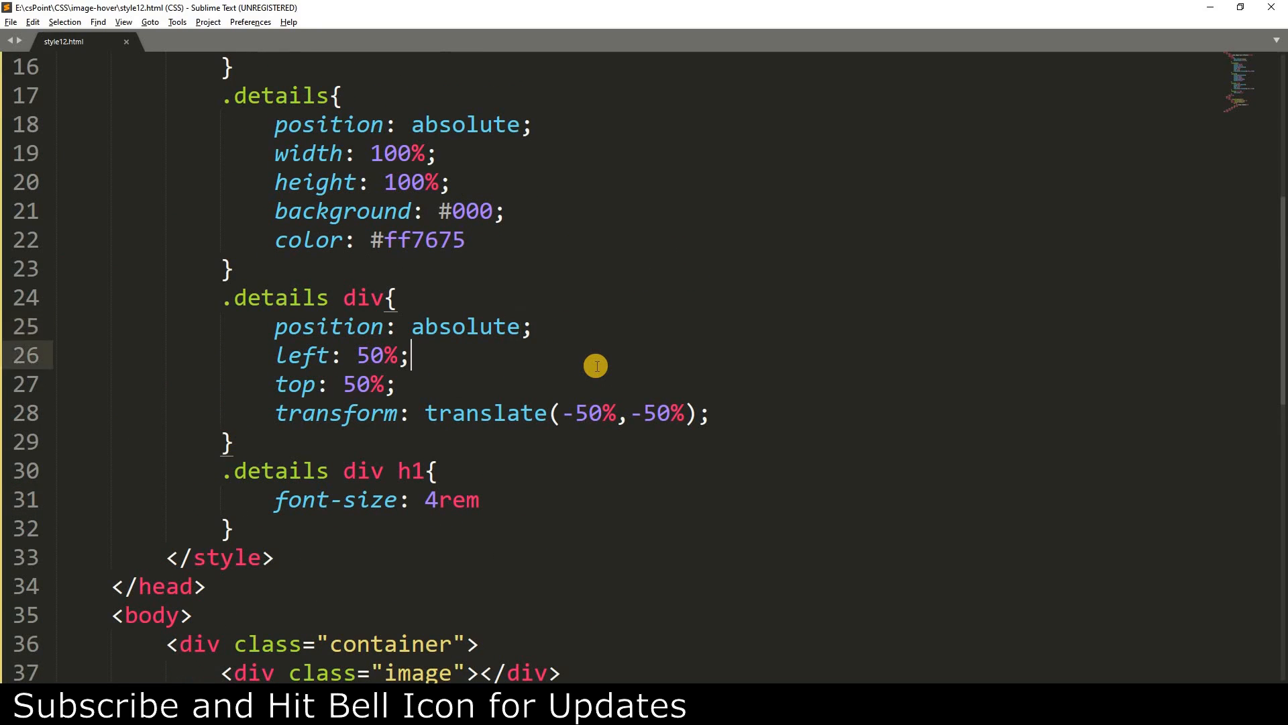
{"action": "type", "text": "z"}
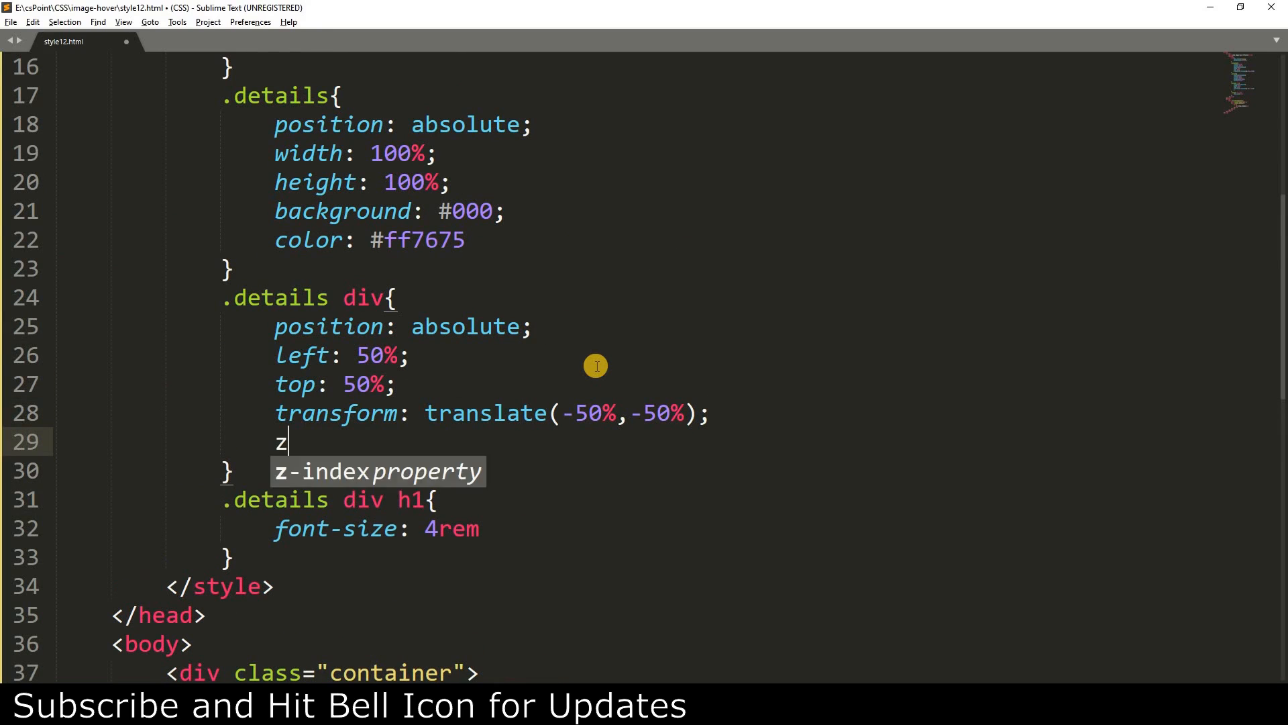
{"action": "type", "text": "ransform:"}
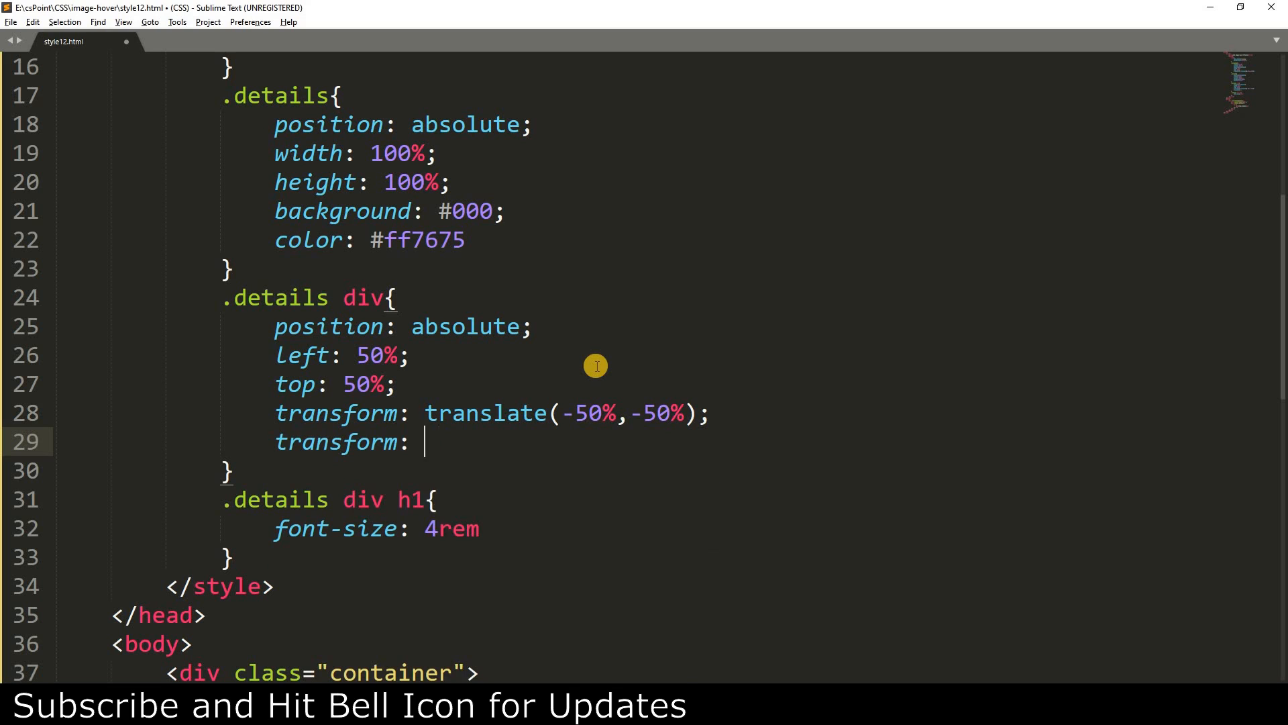
{"action": "type", "text": "scale(0);"}
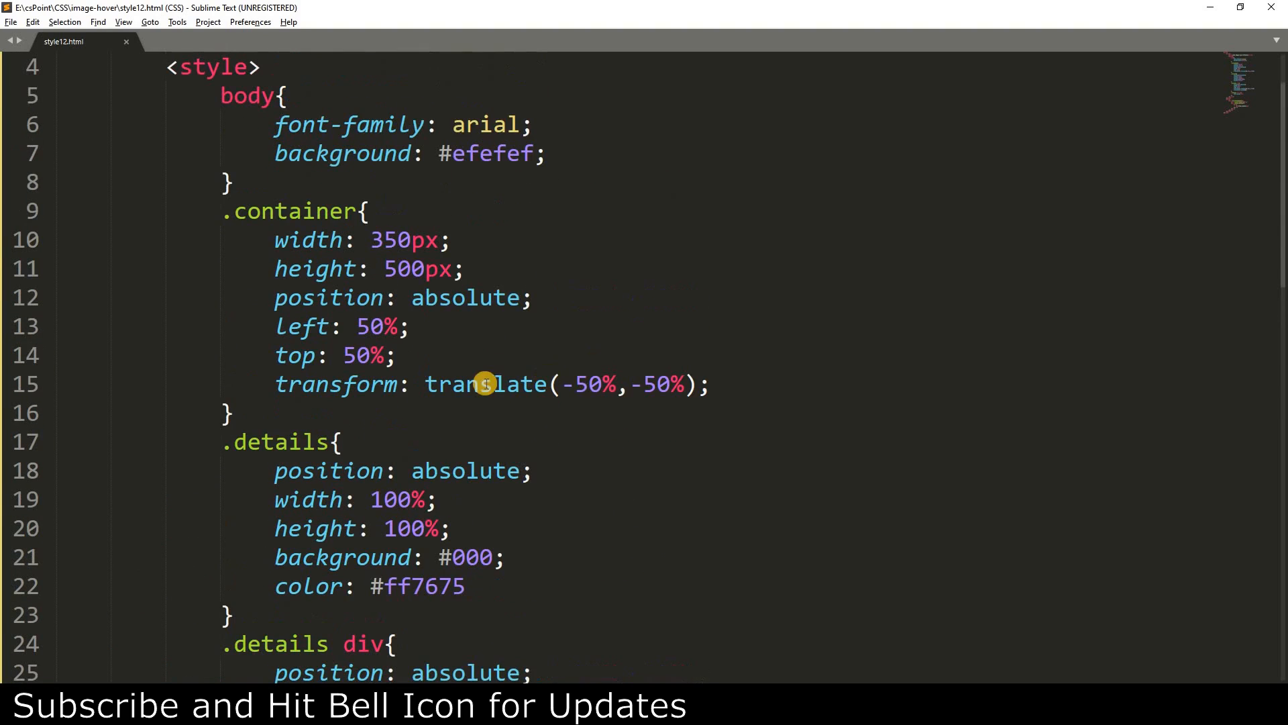
{"action": "scroll", "scroll_direction": "down", "scroll_amount": 3}
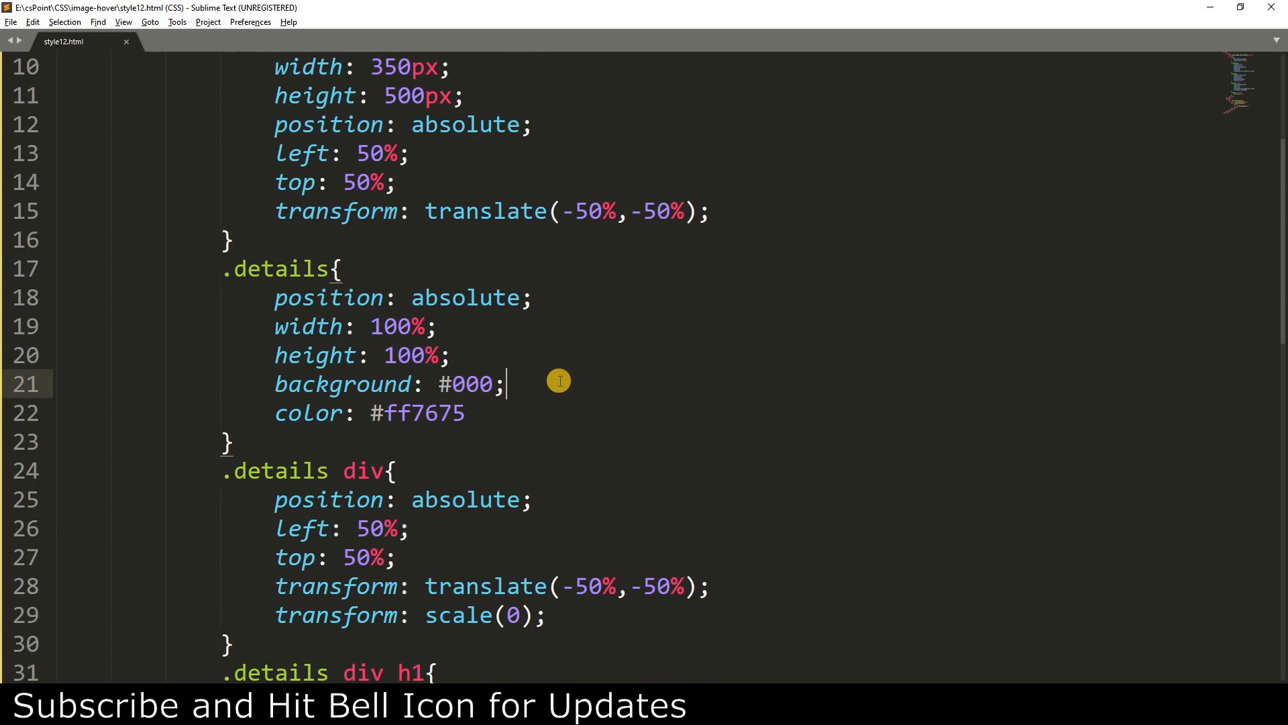
{"action": "scroll", "scroll_direction": "down", "scroll_amount": 3}
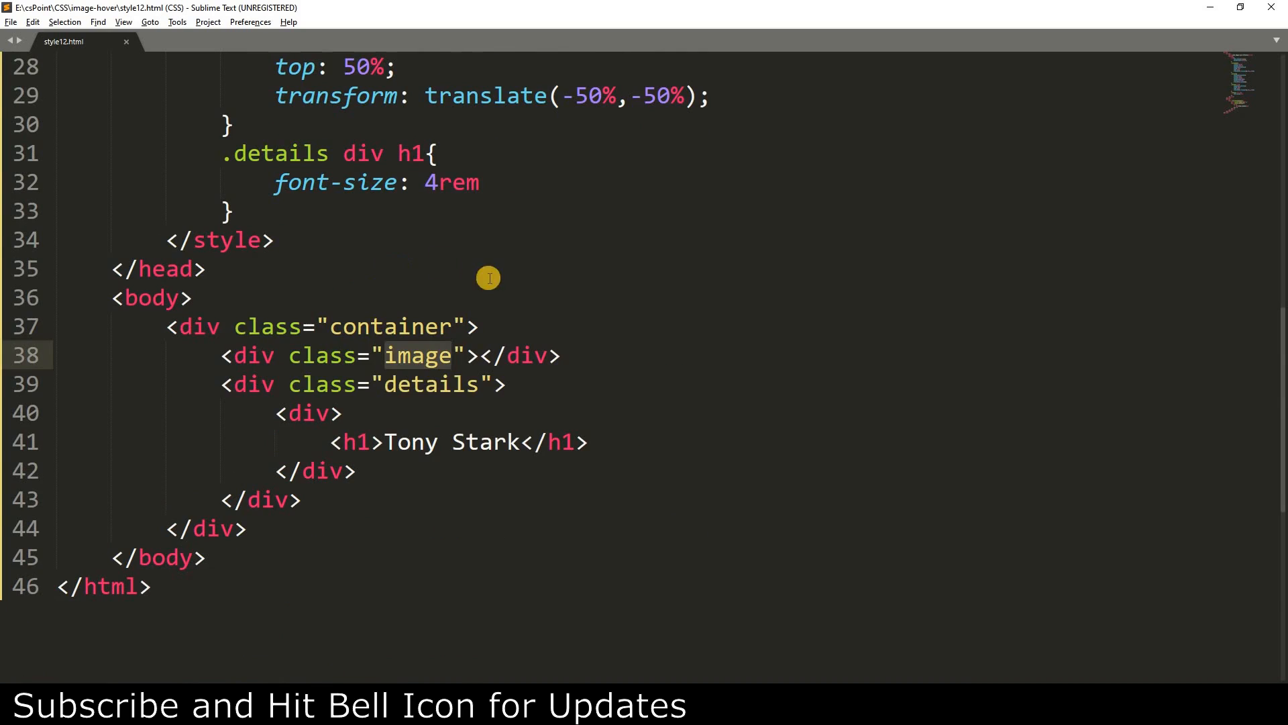
Create an .image rule: 100% width and height, background url(tony.jpg), transform scale(1).
{"action": "type", "text": ".image"}
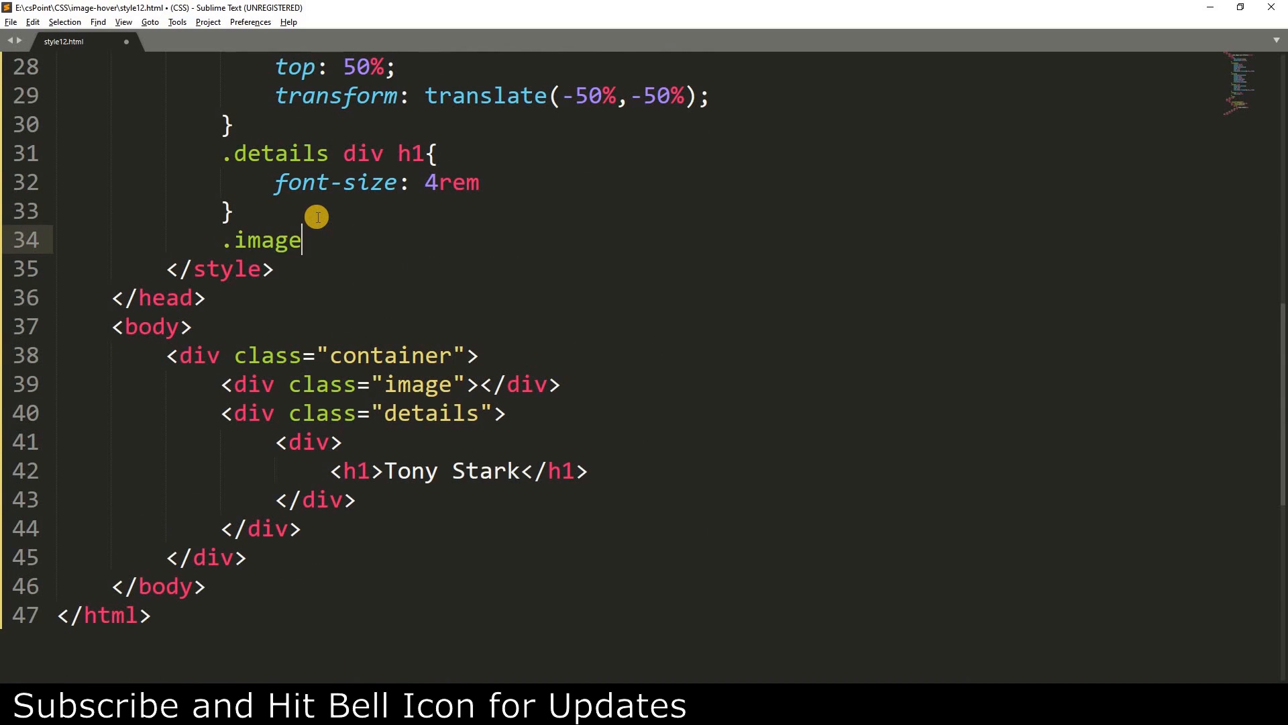
{"action": "type", "text": "{"}
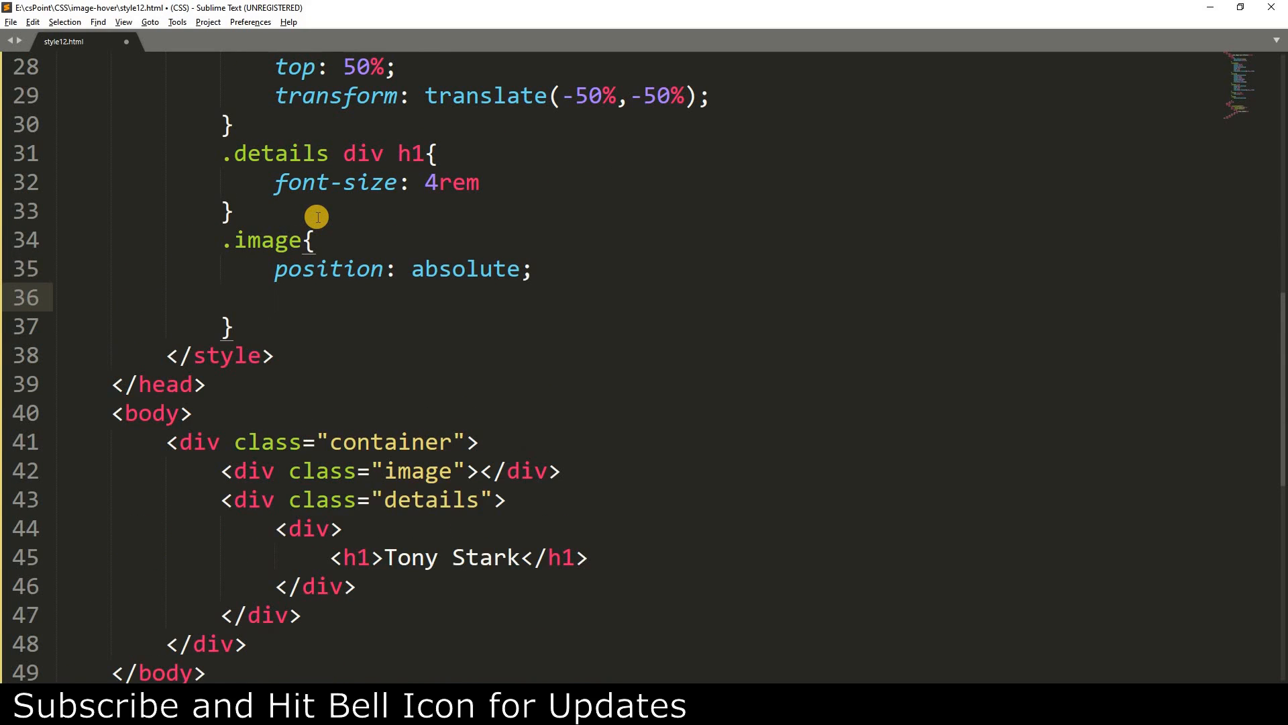
{"action": "type", "text": "width:"}
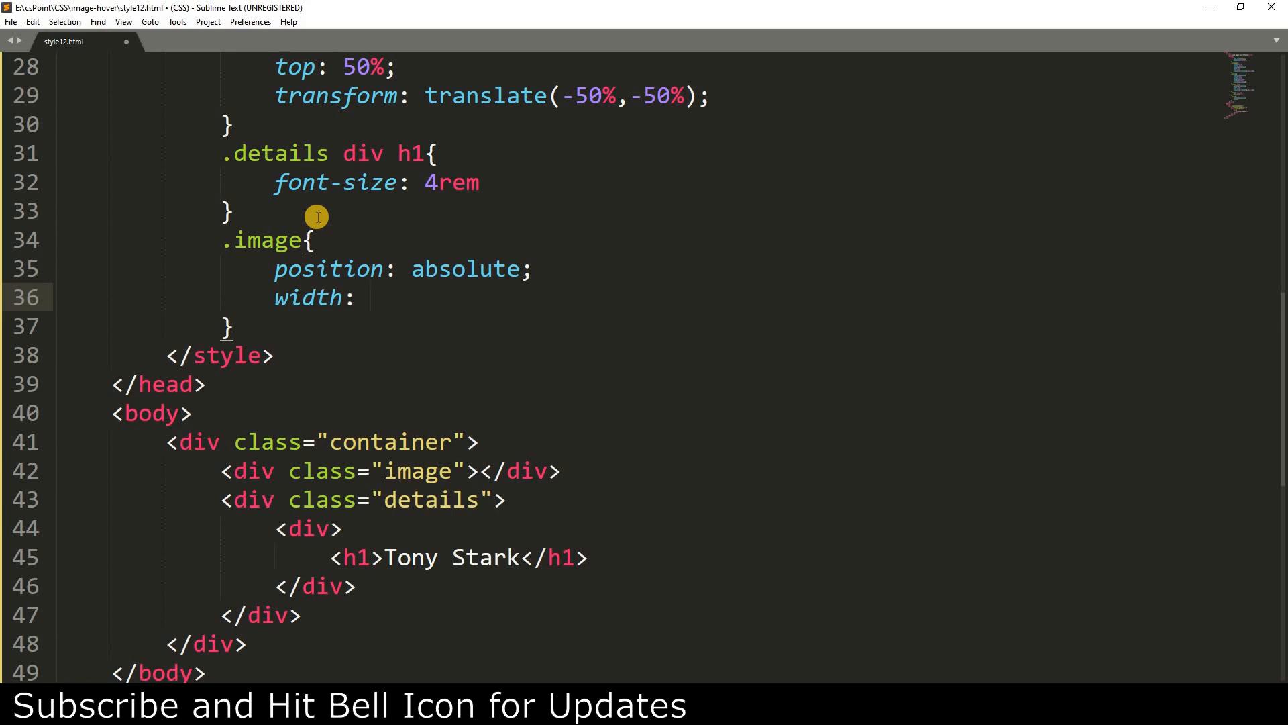
{"action": "type", "text": "100%;"}
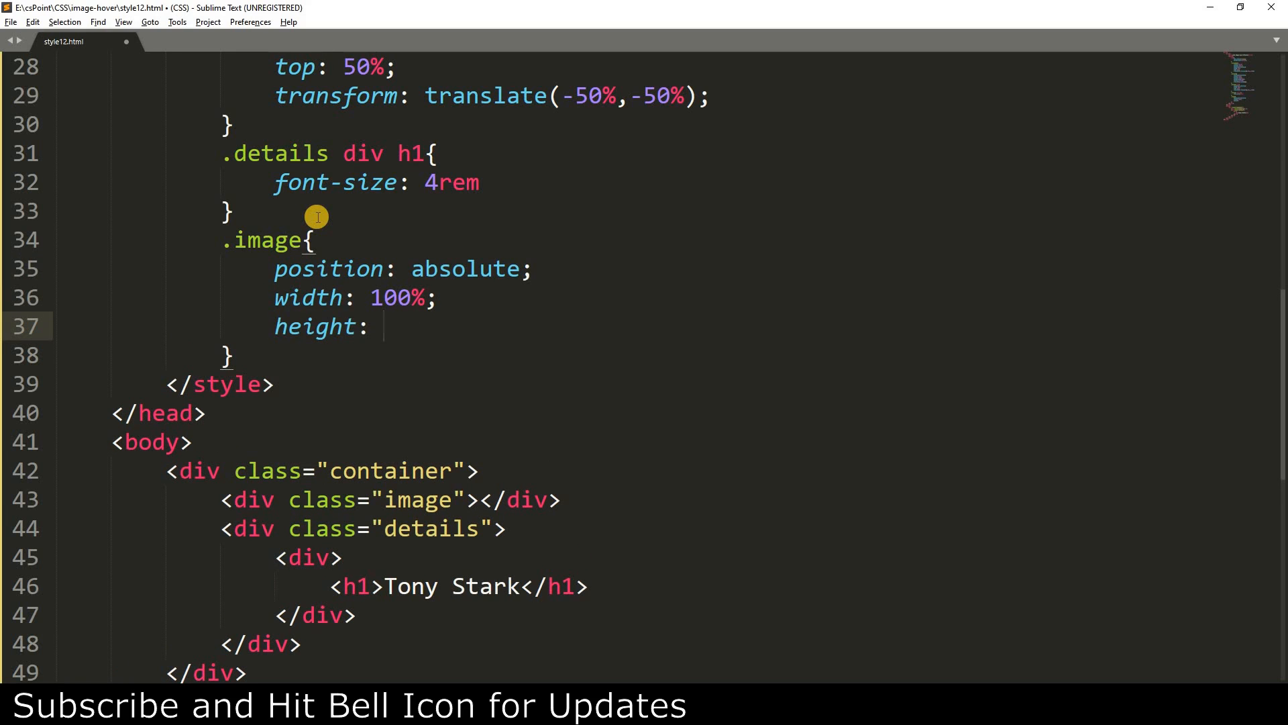
{"action": "type", "text": "100%;"}
{"action": "type", "text": "background: url();"}
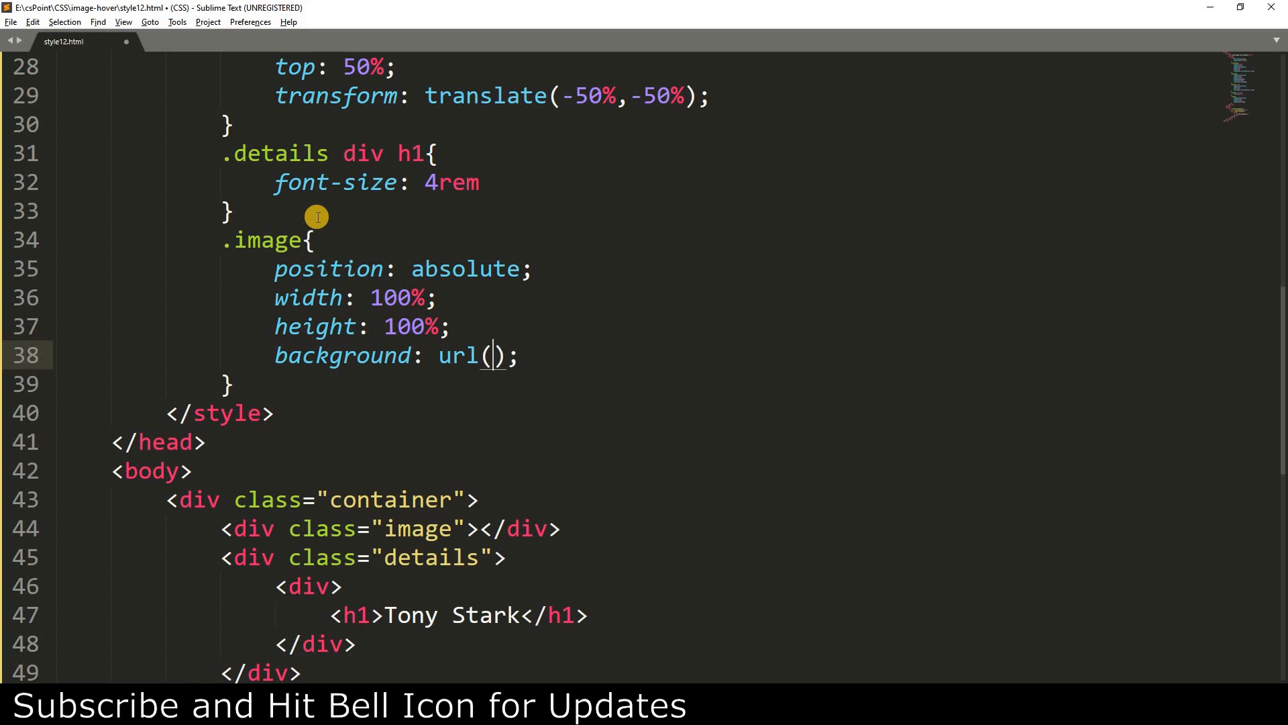
{"action": "right_click", "coordinate": [312, 304]}
{"action": "type", "text": "tony.jpg"}
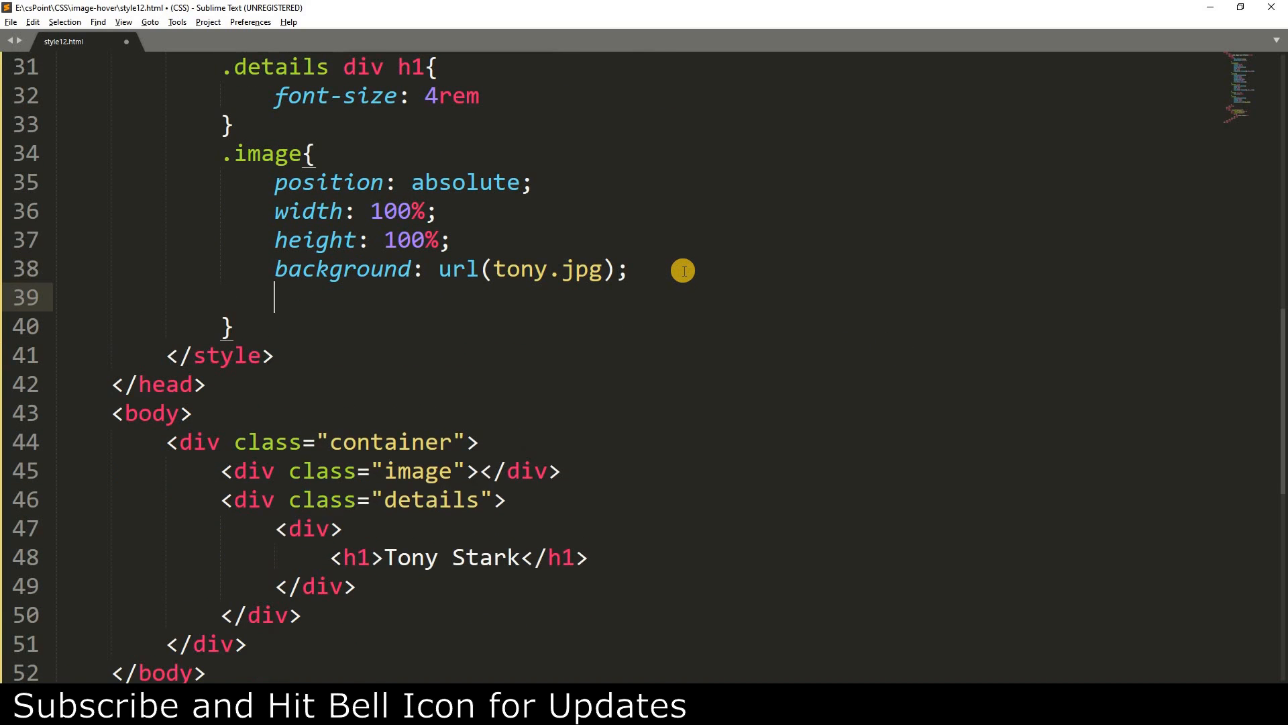
{"action": "type", "text": "transform: scale();"}
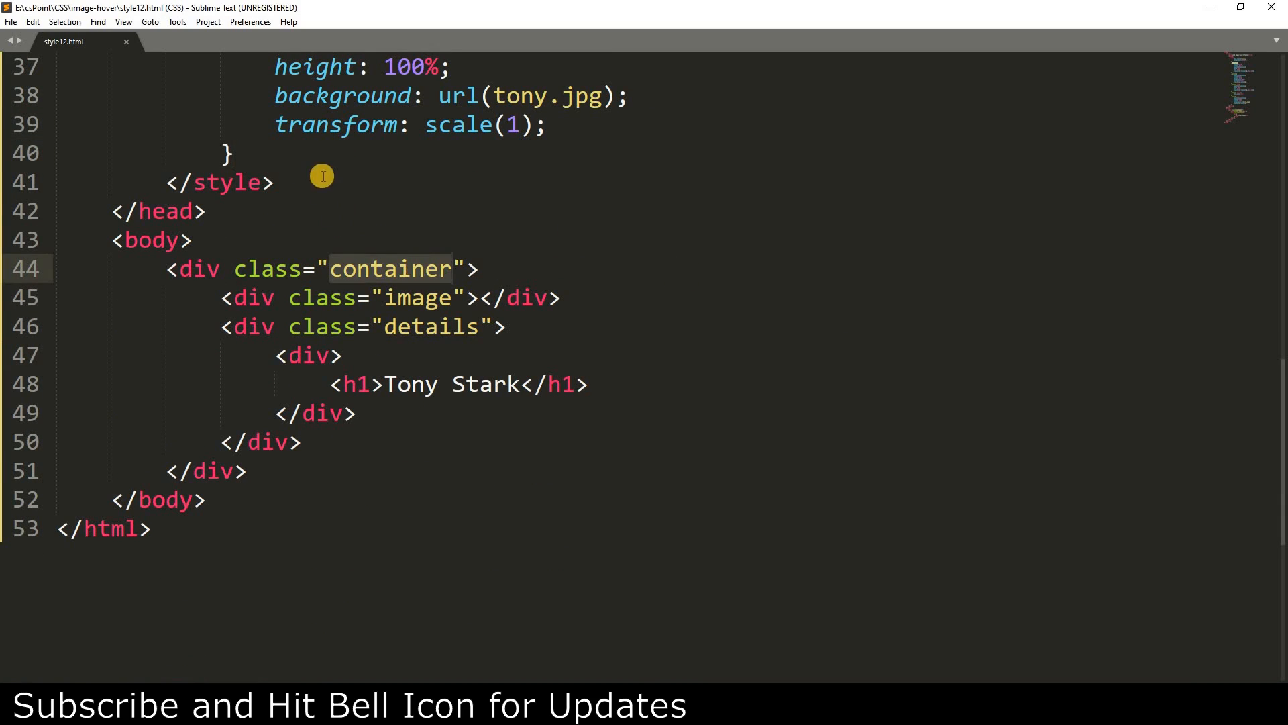
Start a .container:hover image rule with a transform property.
{"action": "type", "text": ".container:hover{"}
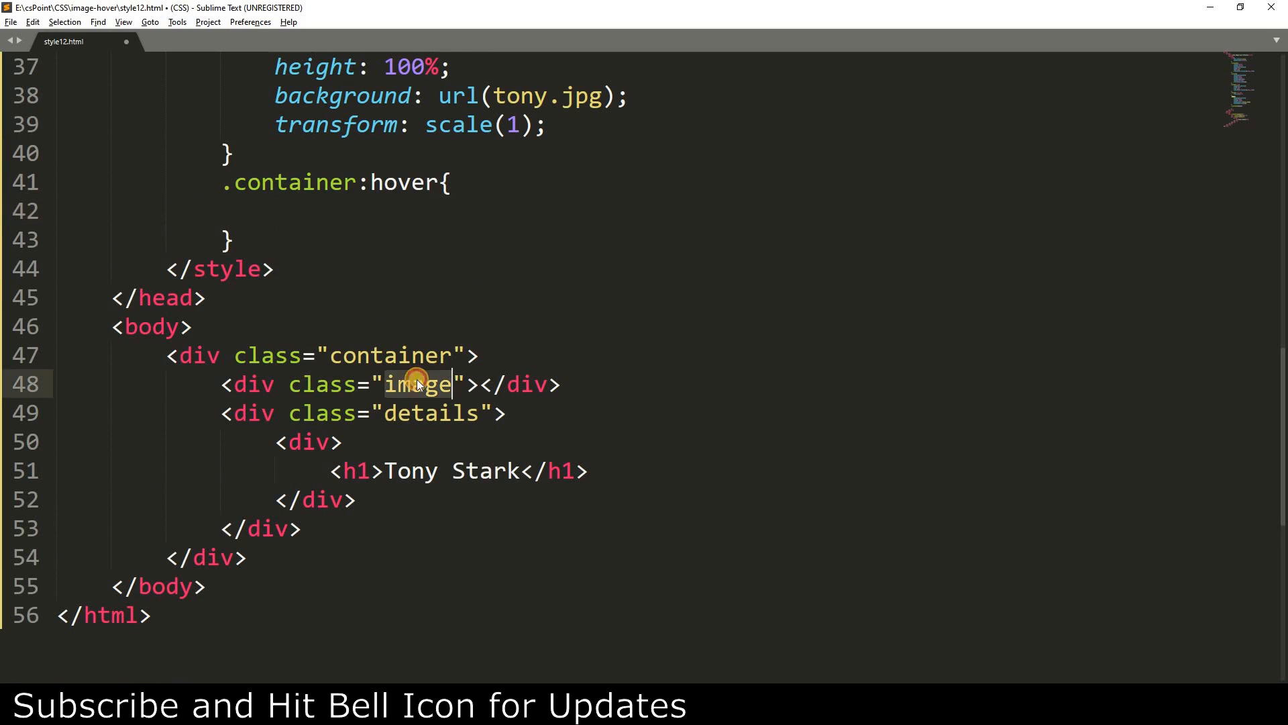
{"action": "type", "text": "image"}
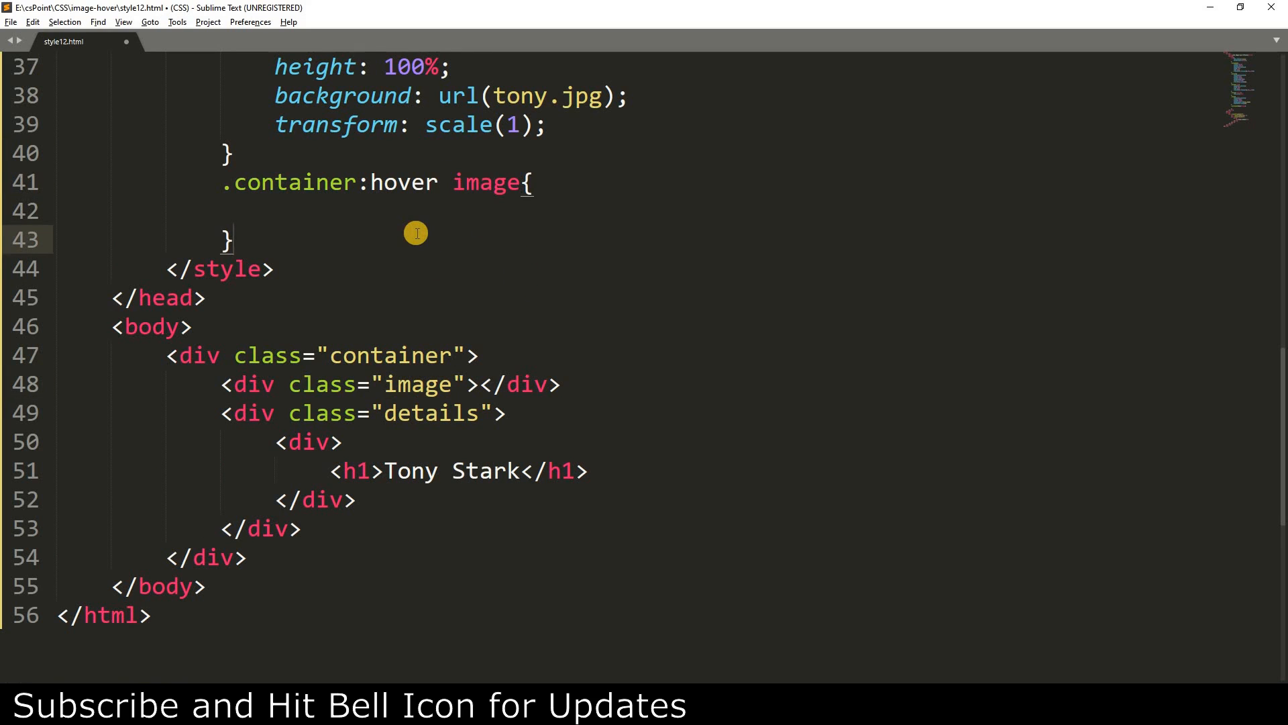
{"action": "type", "text": "transform: tran"}
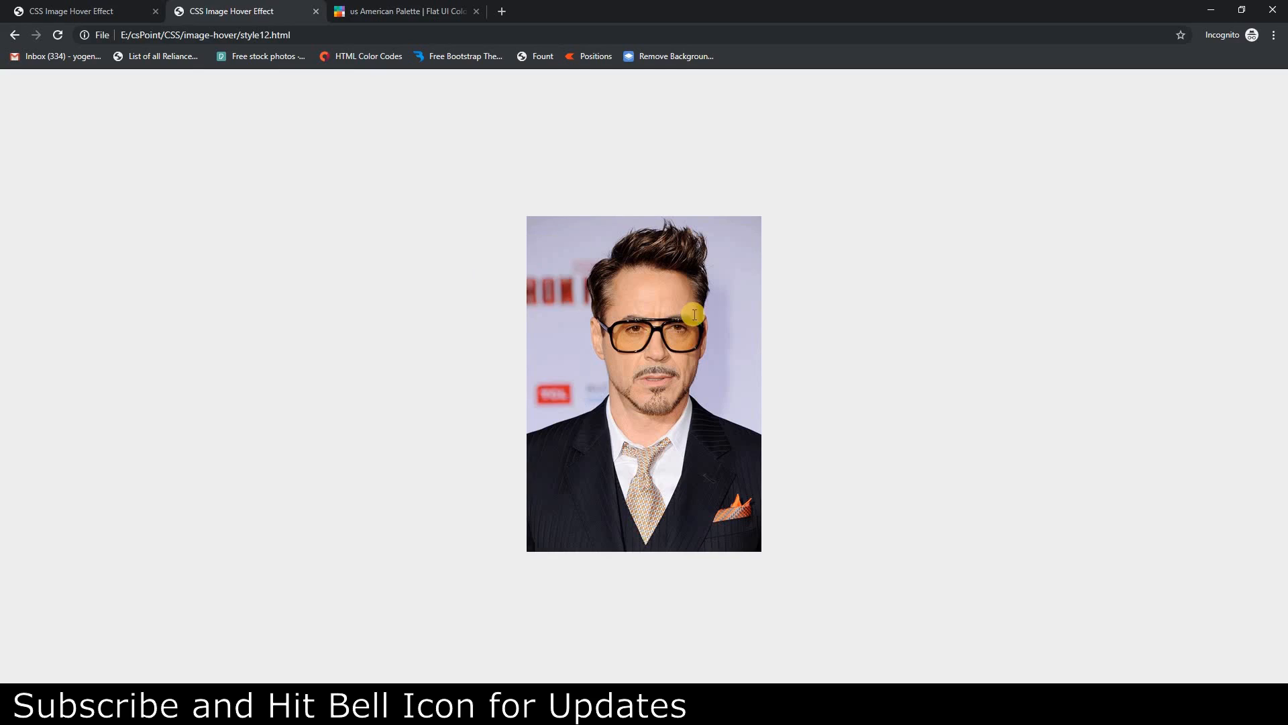
{"action": "mouse_move", "coordinate": [736, 370]}
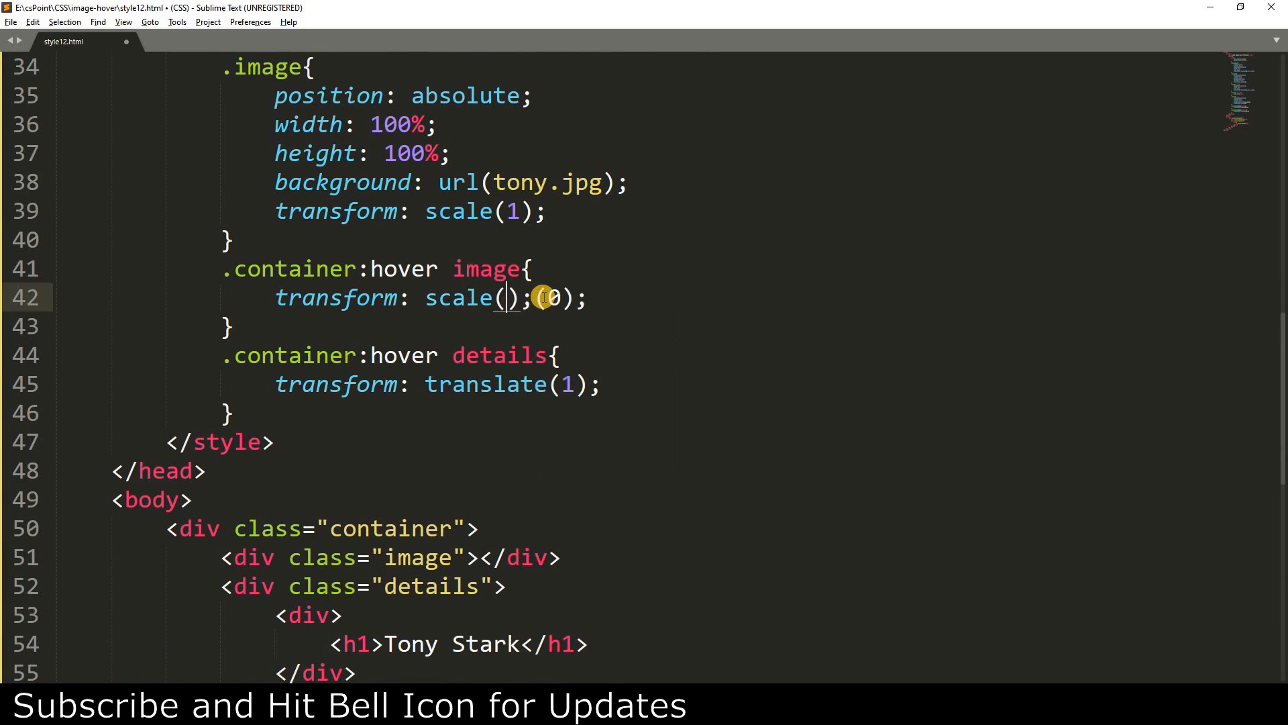
Set transform: scale(0) in the .container:hover image rule.
{"action": "type", "text": "0"}
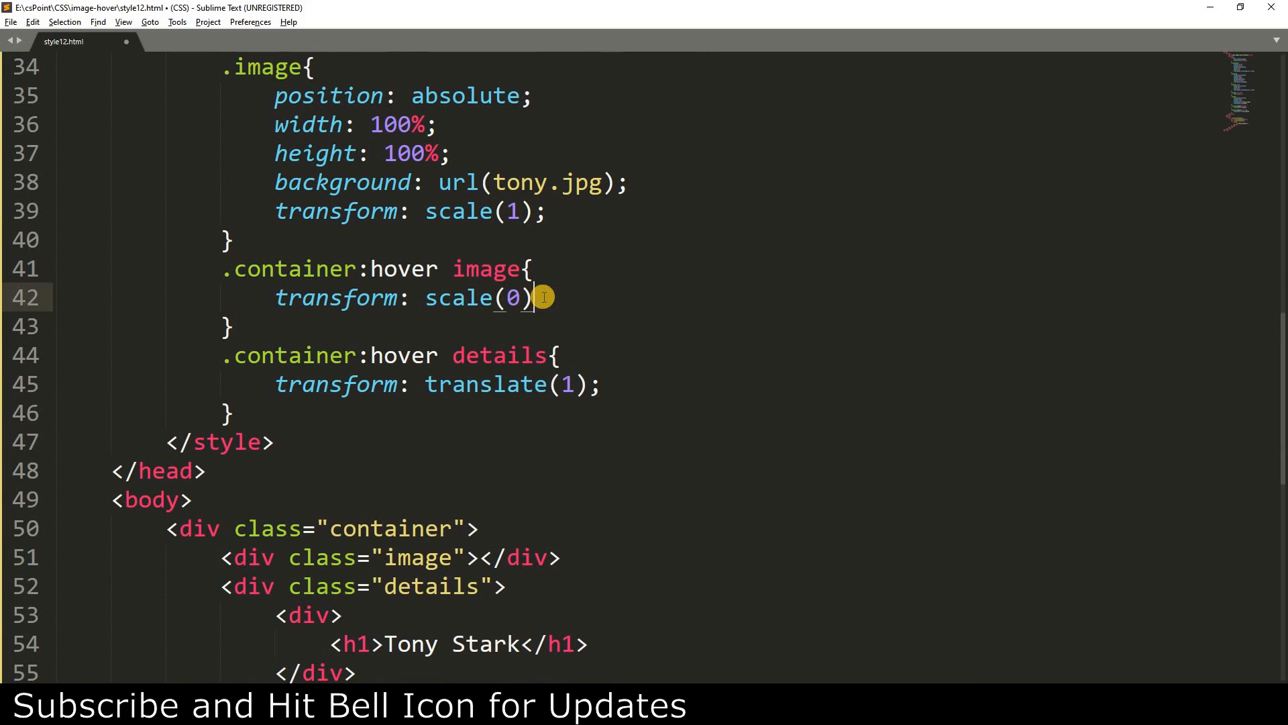
{"action": "double_click", "coordinate": [458, 297]}
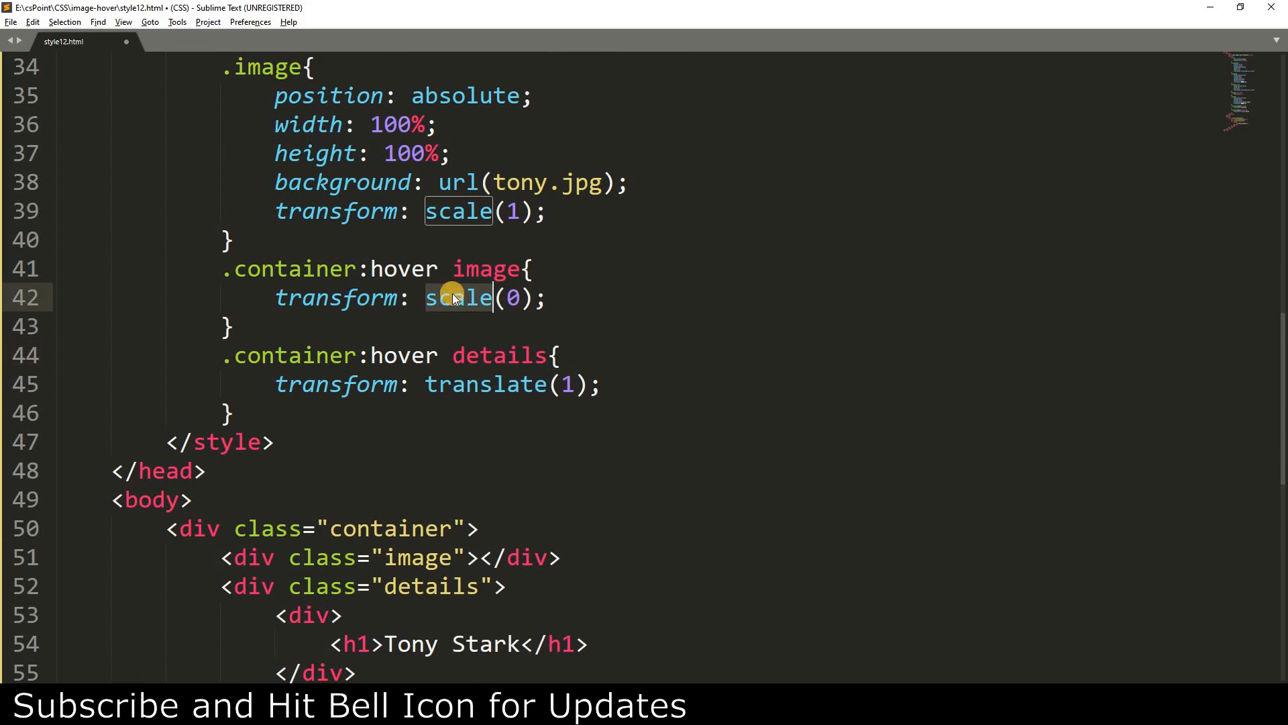